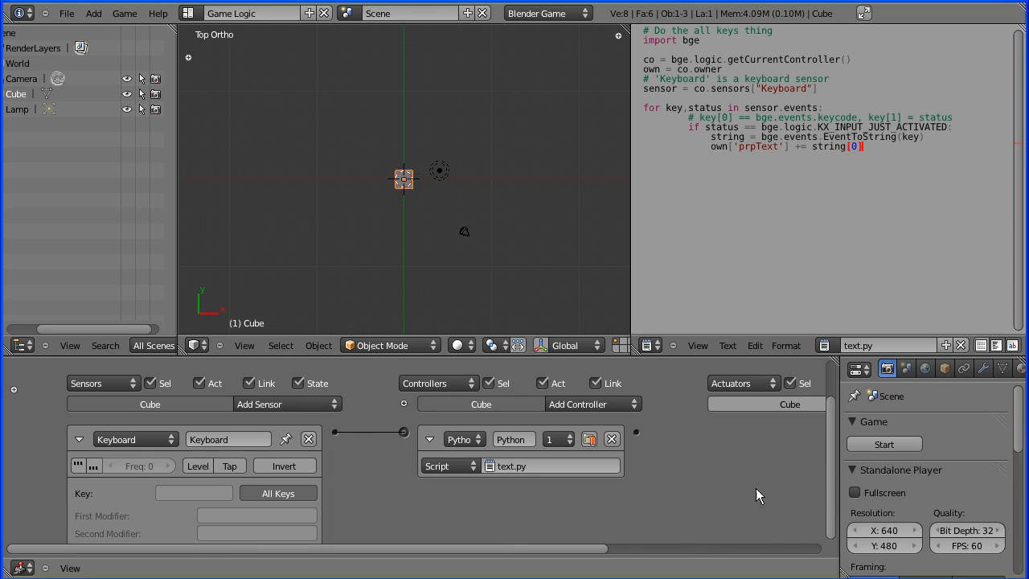
mouse_move(701, 468)
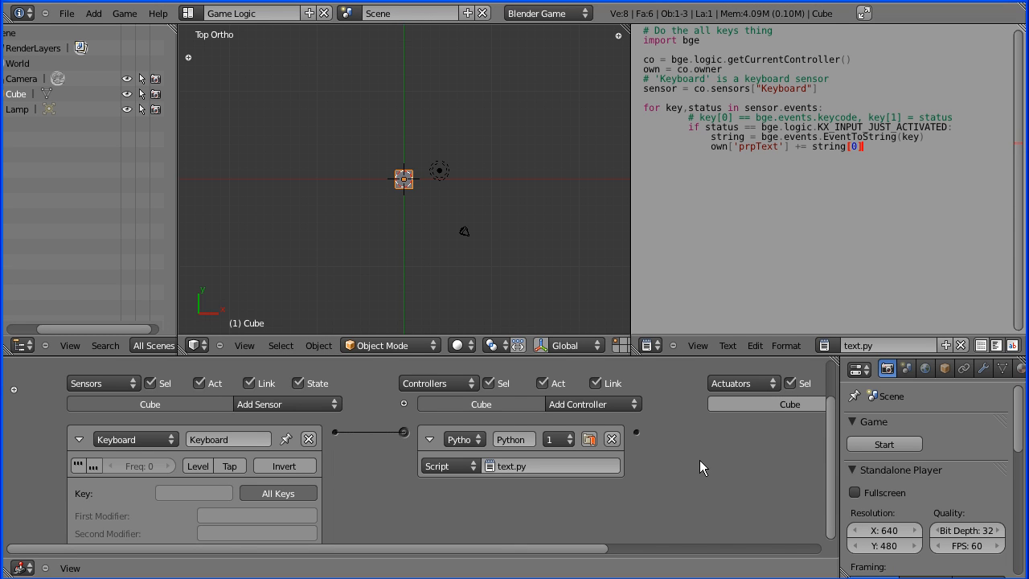
mouse_move(527, 202)
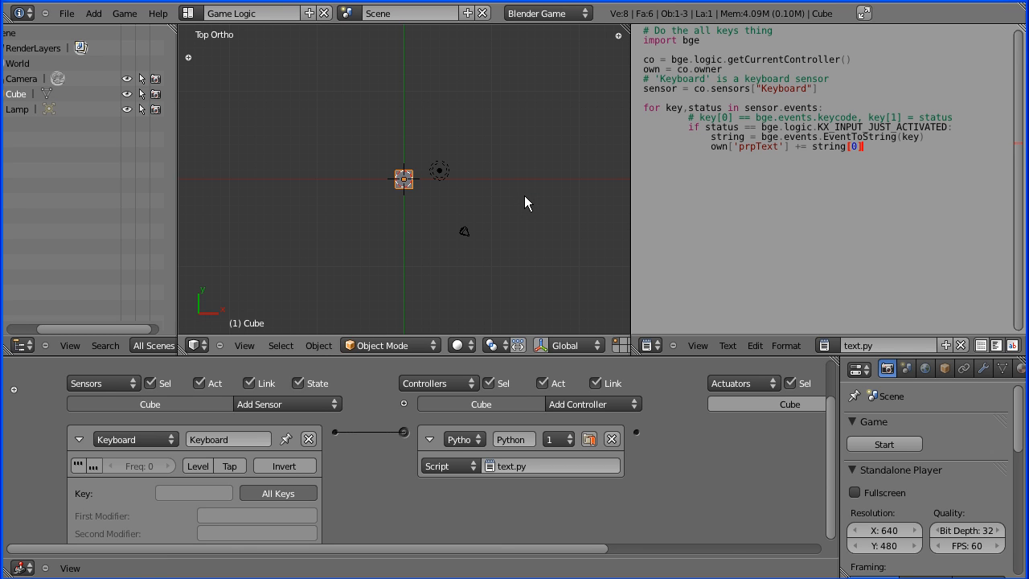
mouse_move(519, 200)
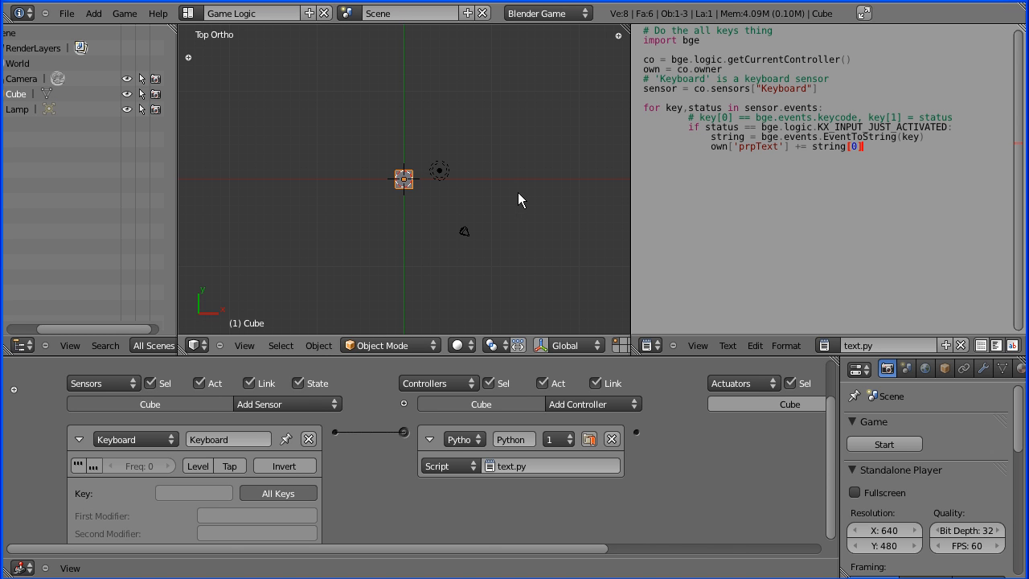
- Add a Keyboard sensor set to Spacebar and a new And controller for it on the cube
click(78, 439)
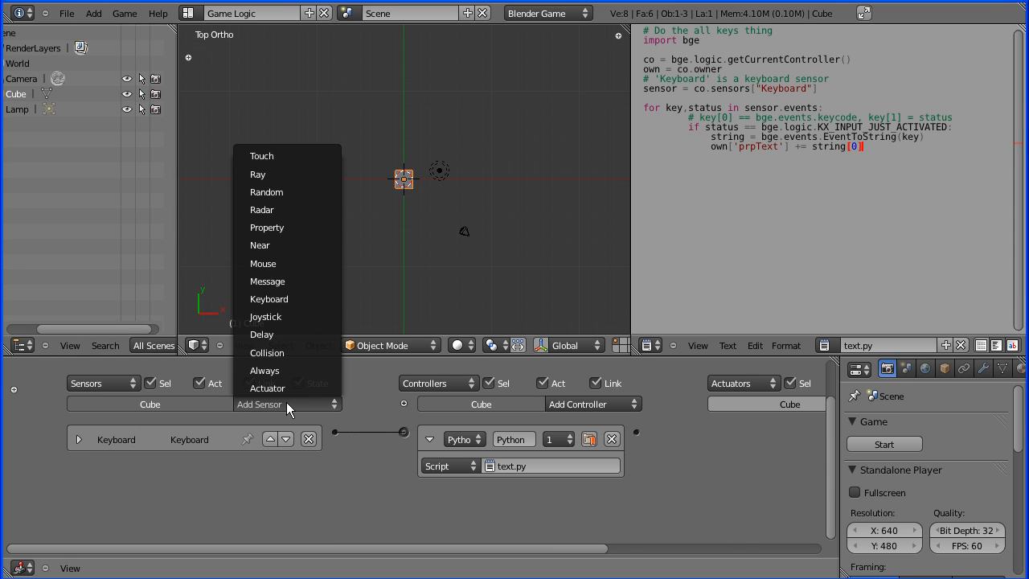
mouse_move(286, 298)
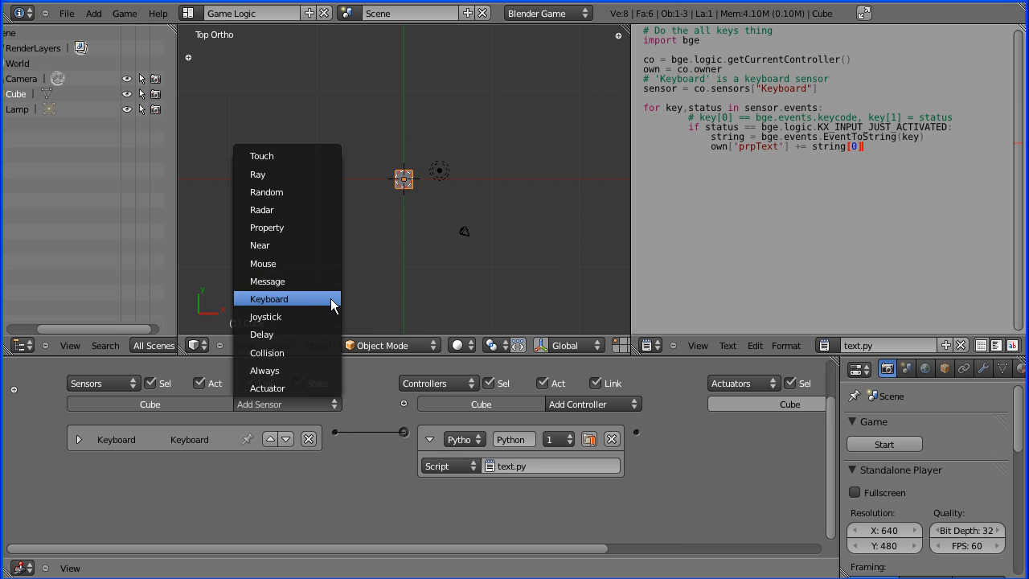
click(269, 297)
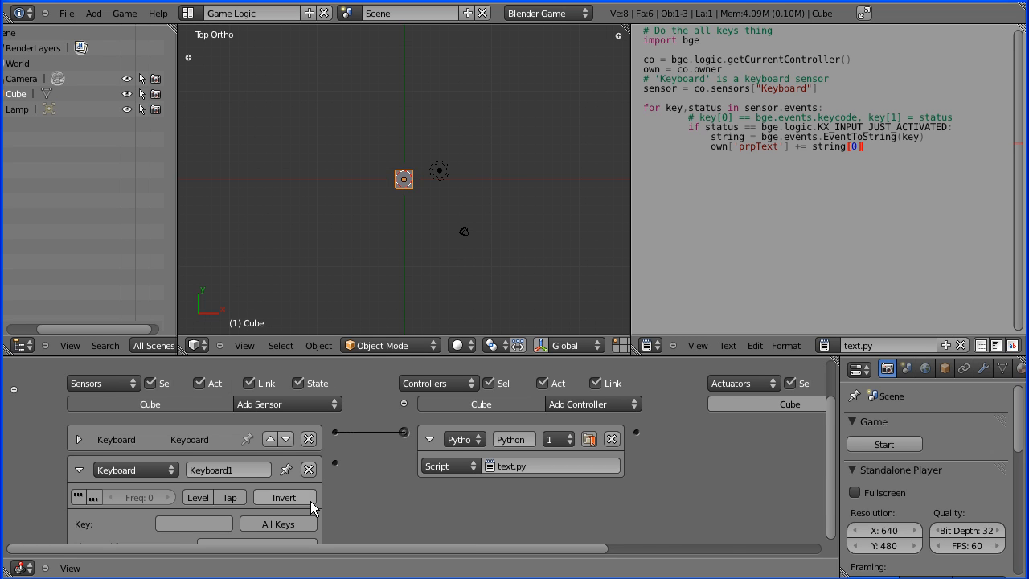
click(193, 524)
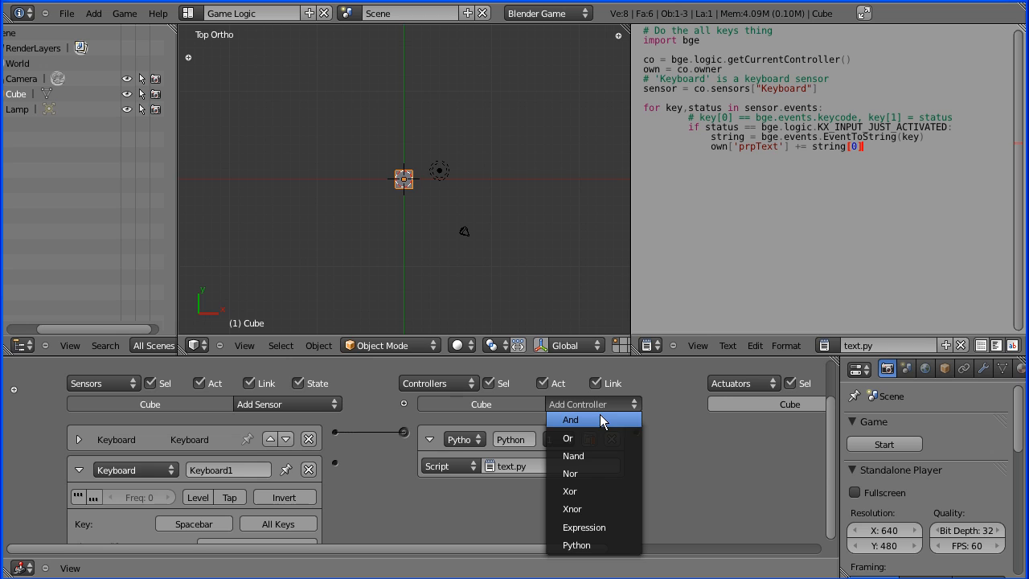
click(569, 419)
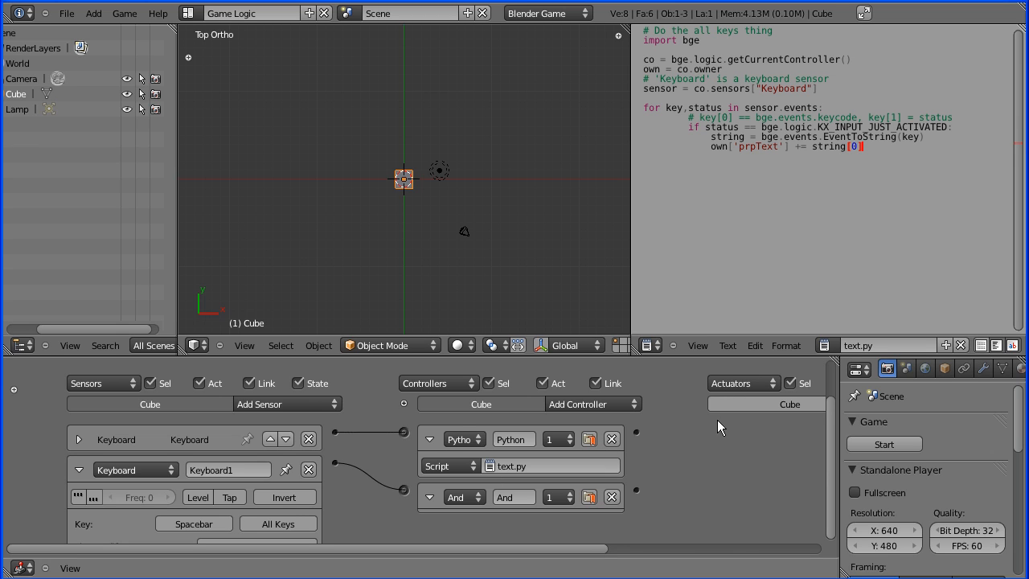
mouse_move(746, 400)
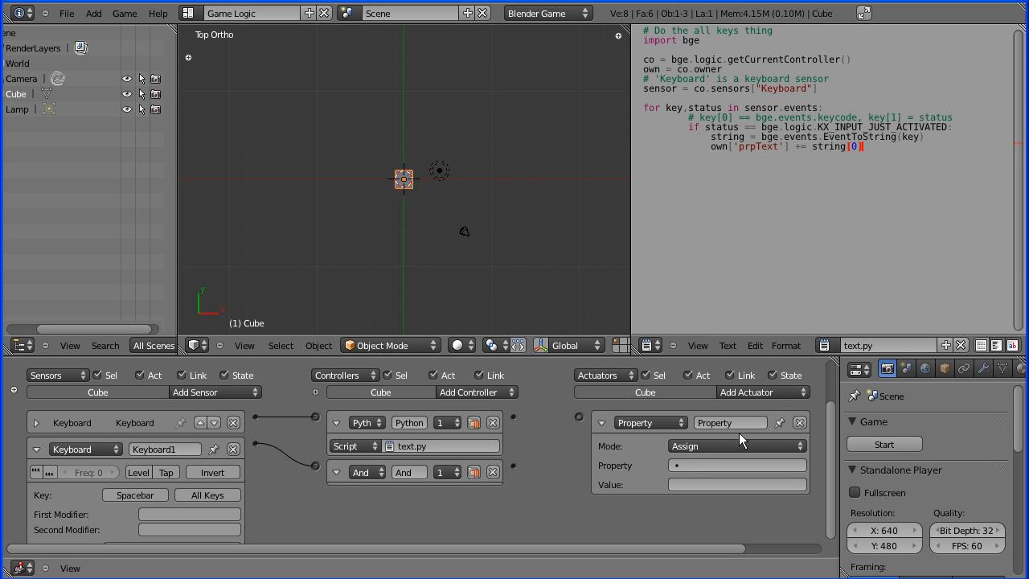
- Set the new Property actuator's mode to Add so it appends a space to prpText
click(736, 446)
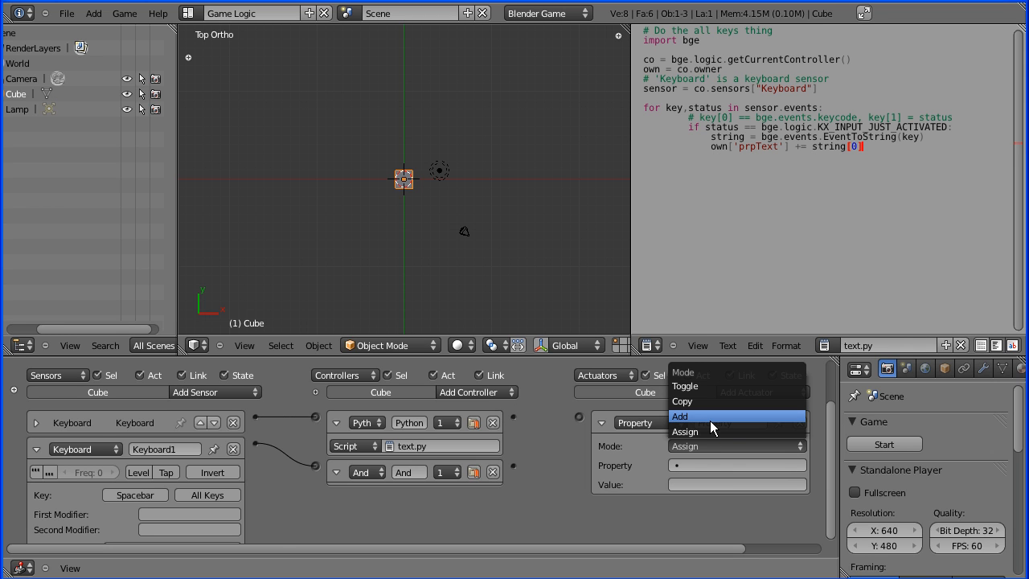
click(678, 415)
text(" )
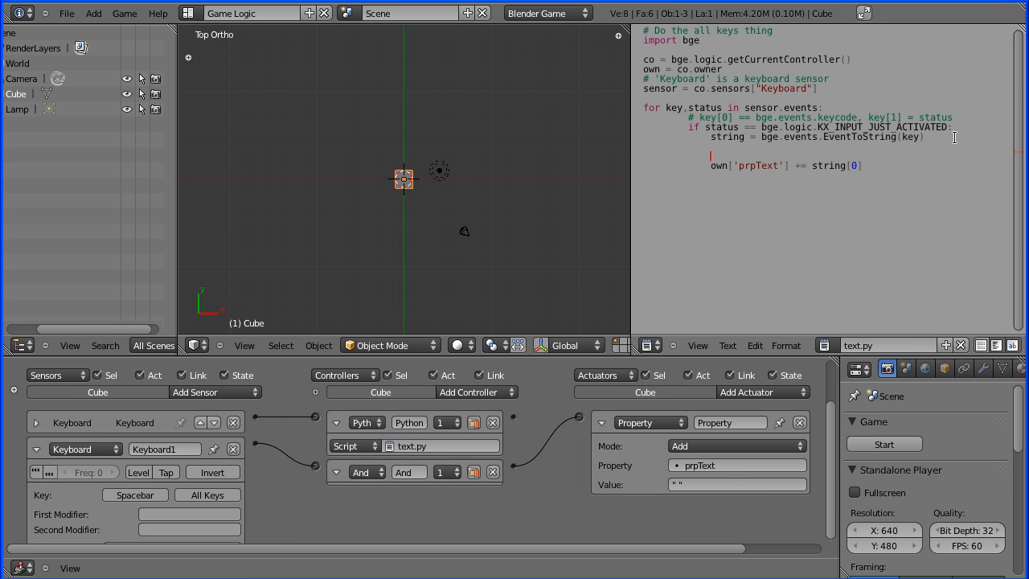
- Write the comment line # all letters above the prpText append in the script
text(#)
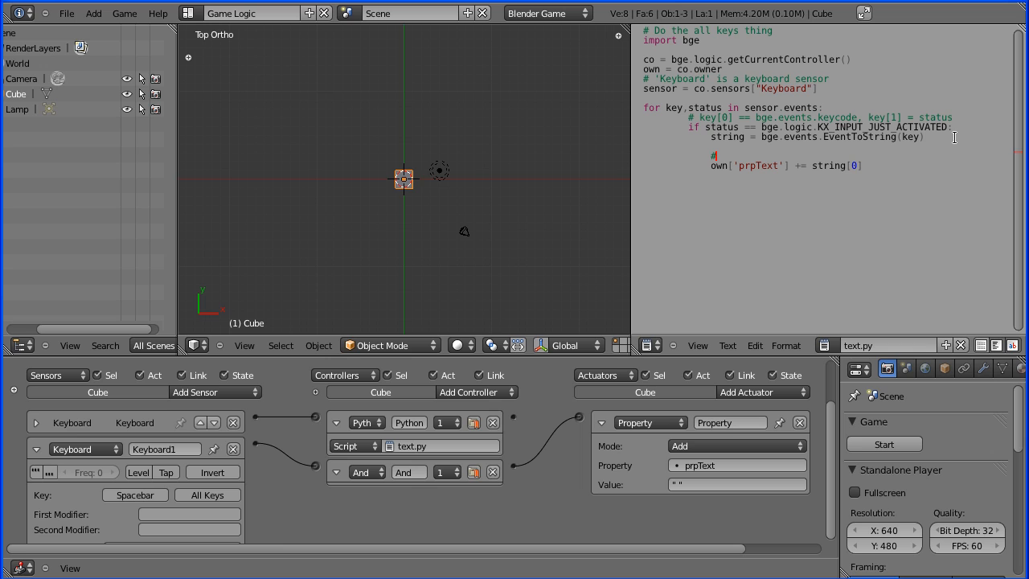
text(all lette)
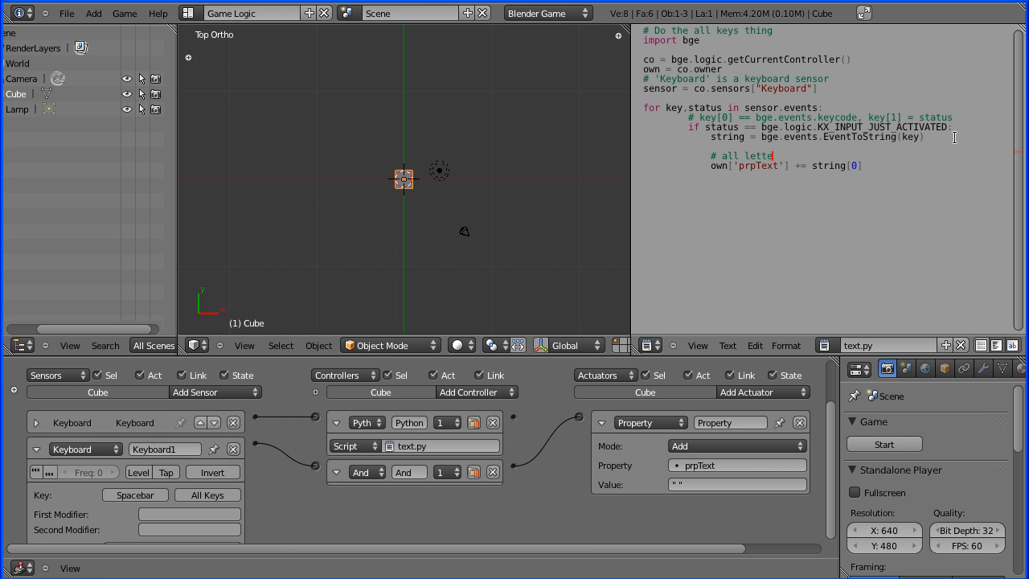
text(rs)
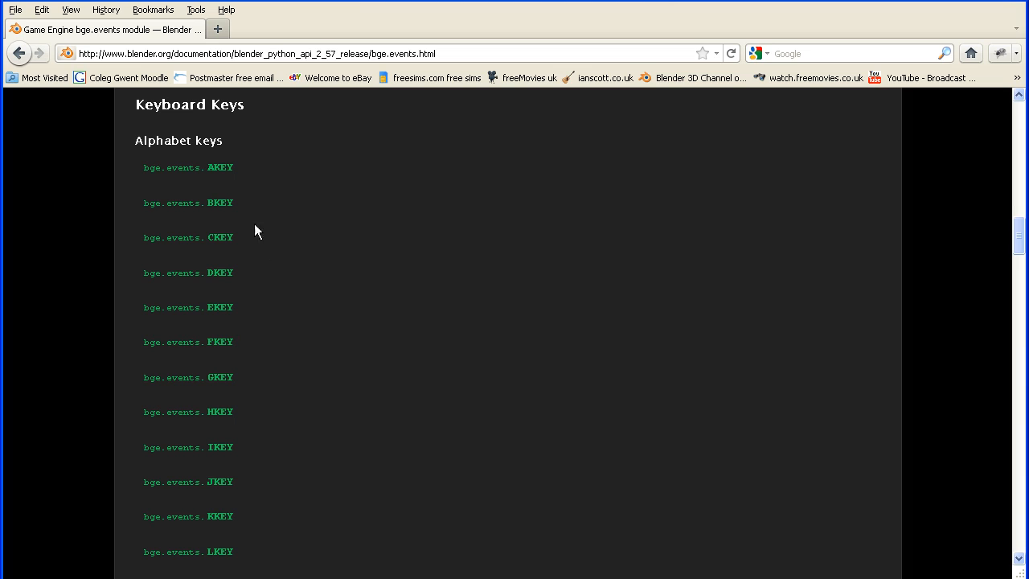
mouse_move(218, 175)
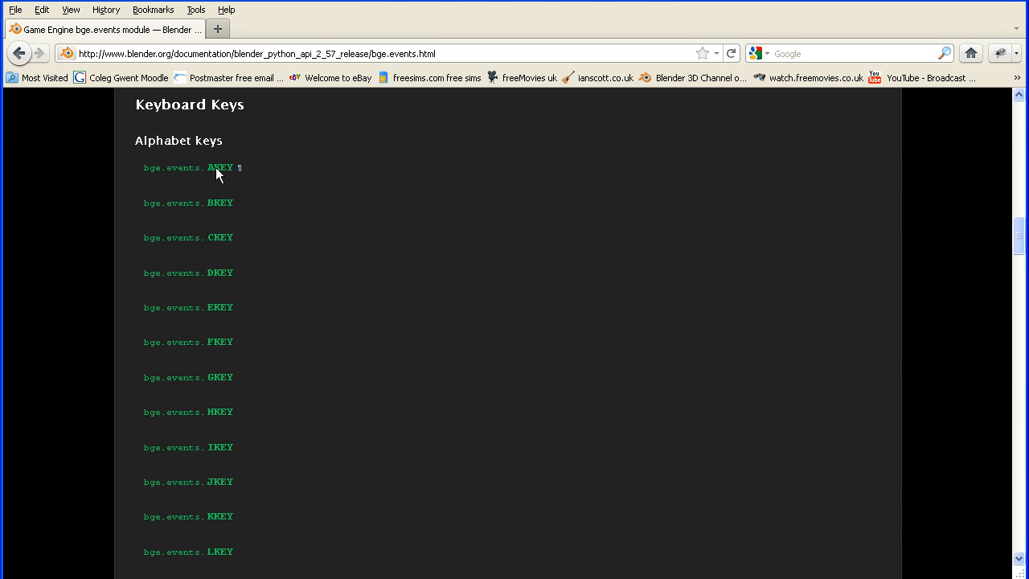
scroll(up, 3)
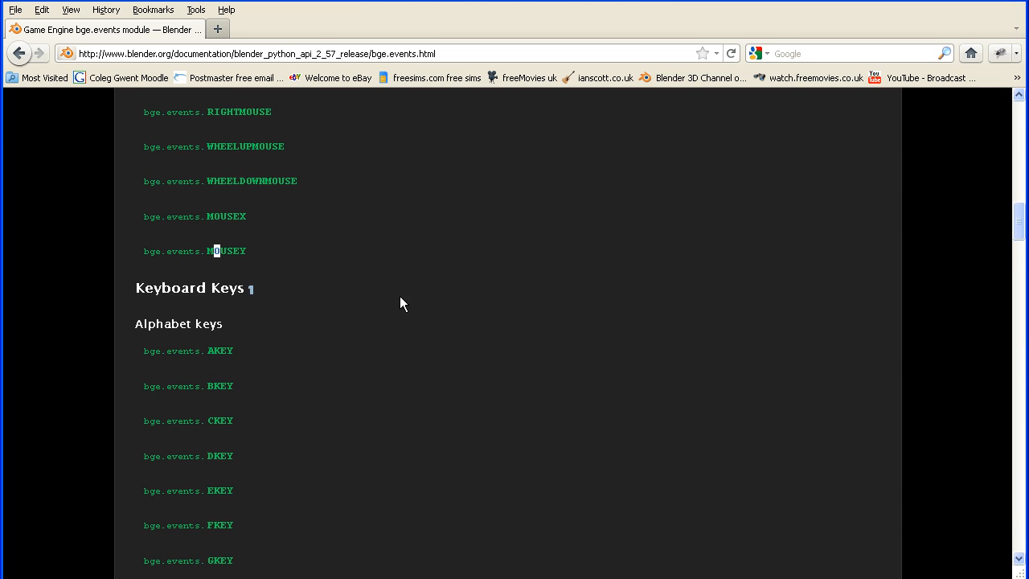
mouse_move(212, 360)
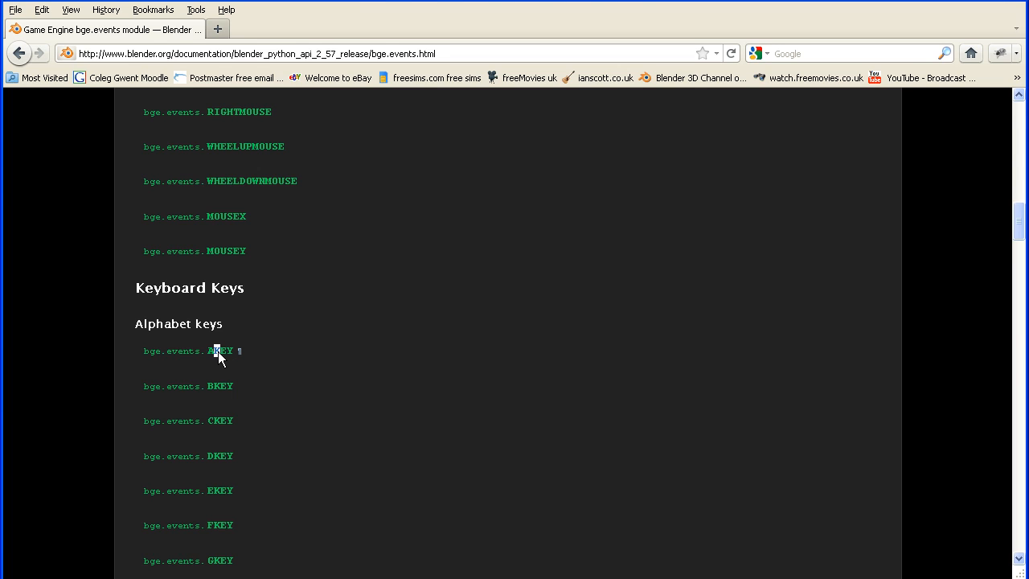
mouse_move(220, 367)
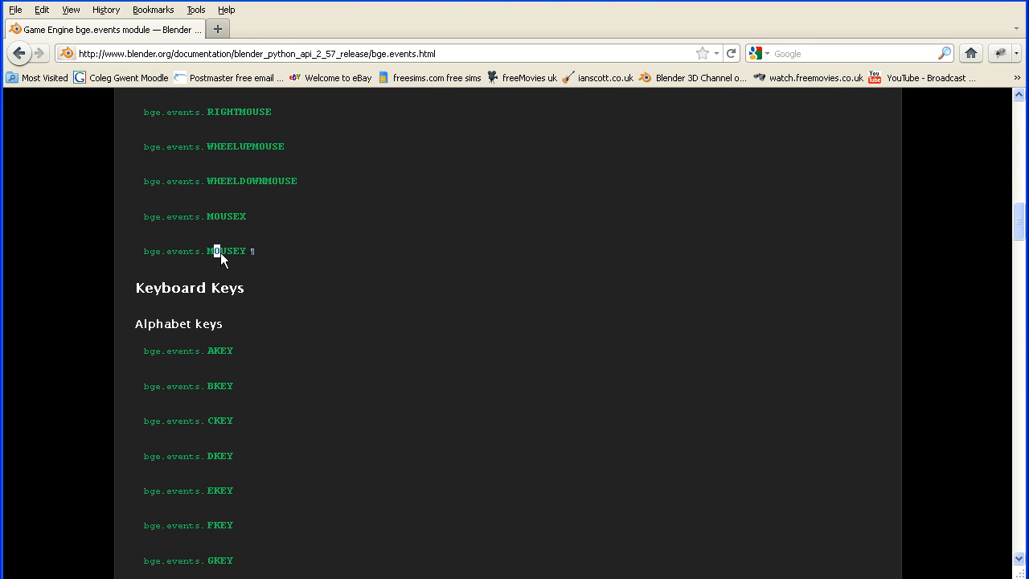
mouse_move(215, 153)
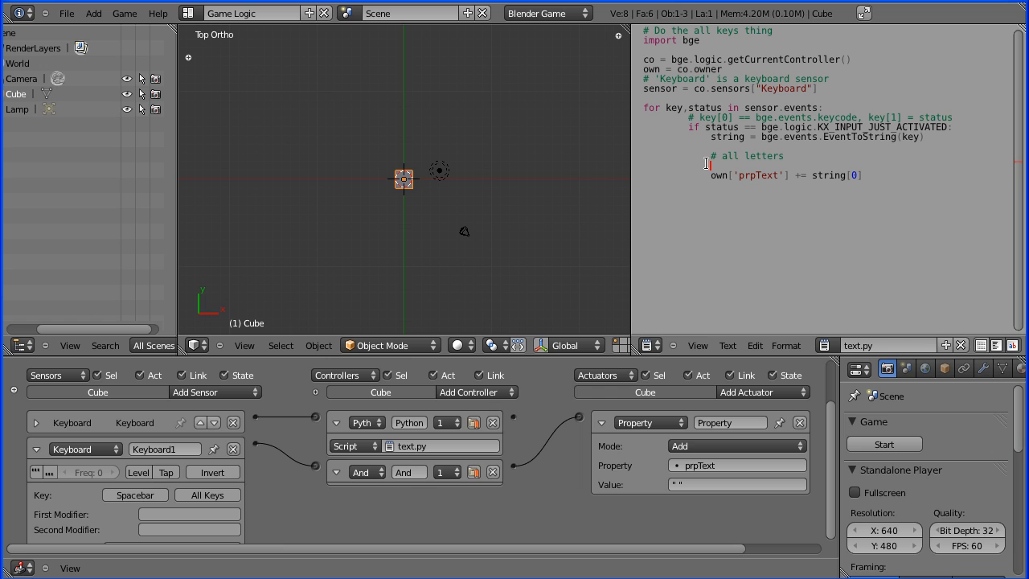
- Write the check if string[1] == "K": so only key events append to prpText
text(if)
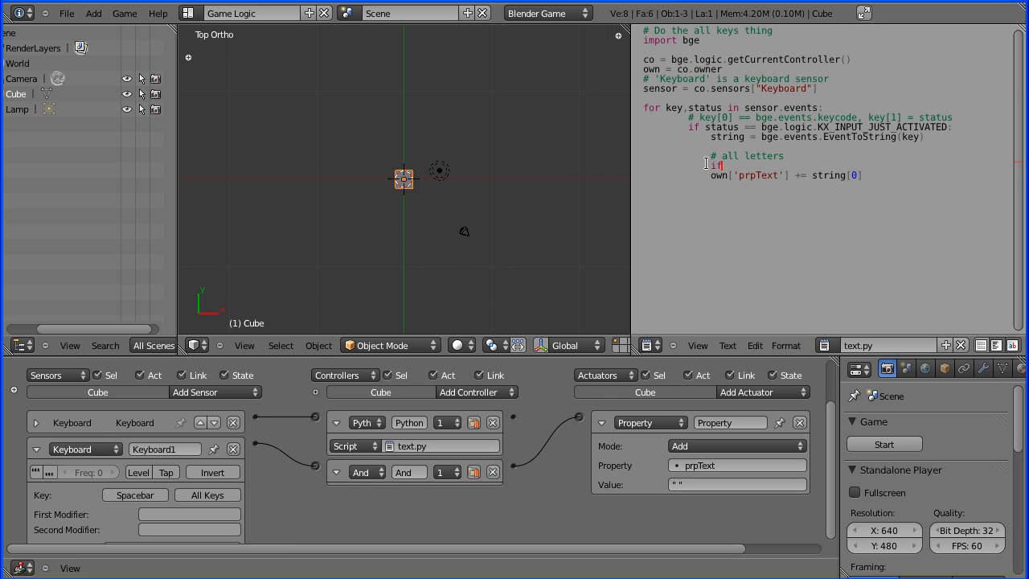
text(string)
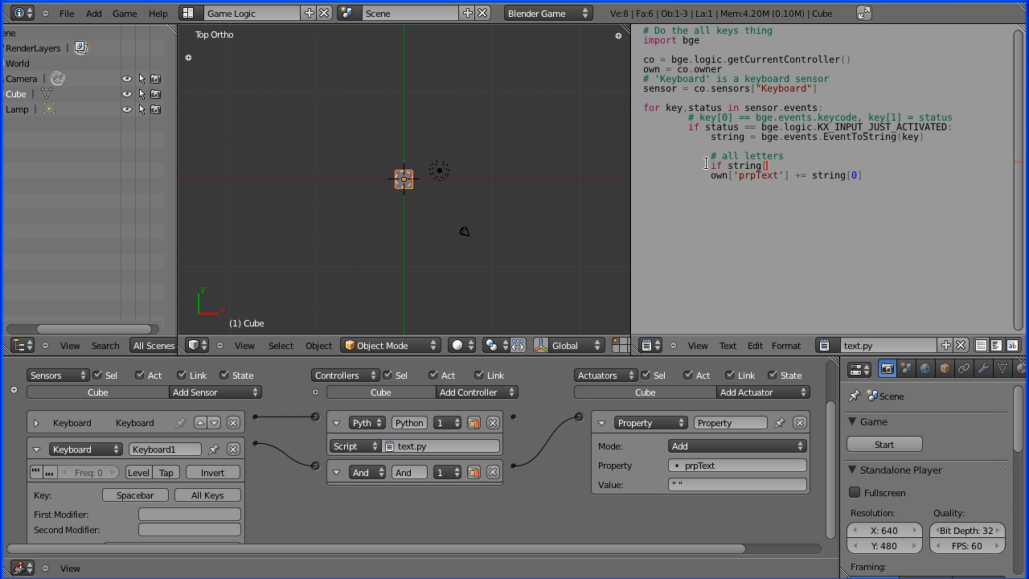
text(1] ==)
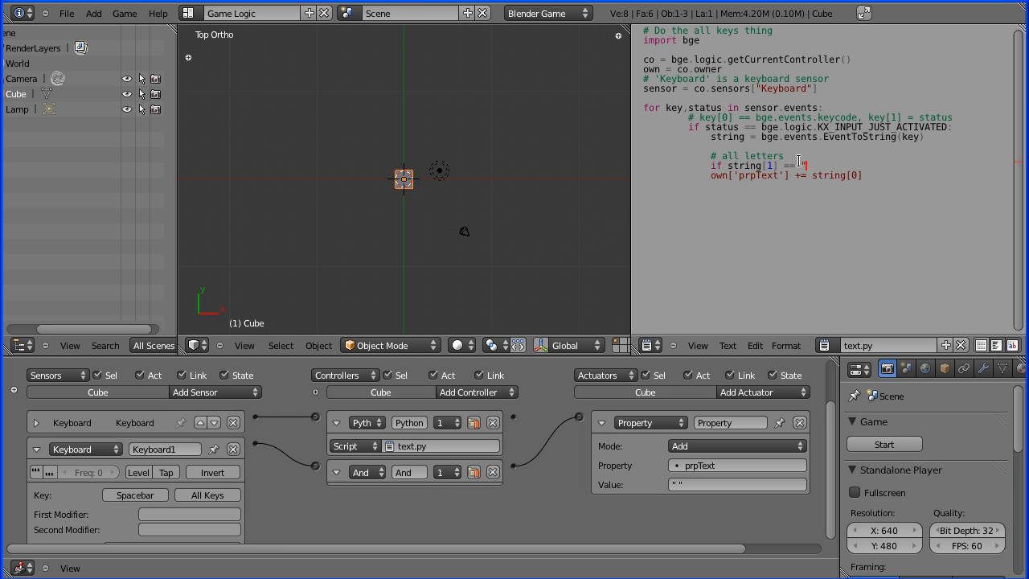
text(":)
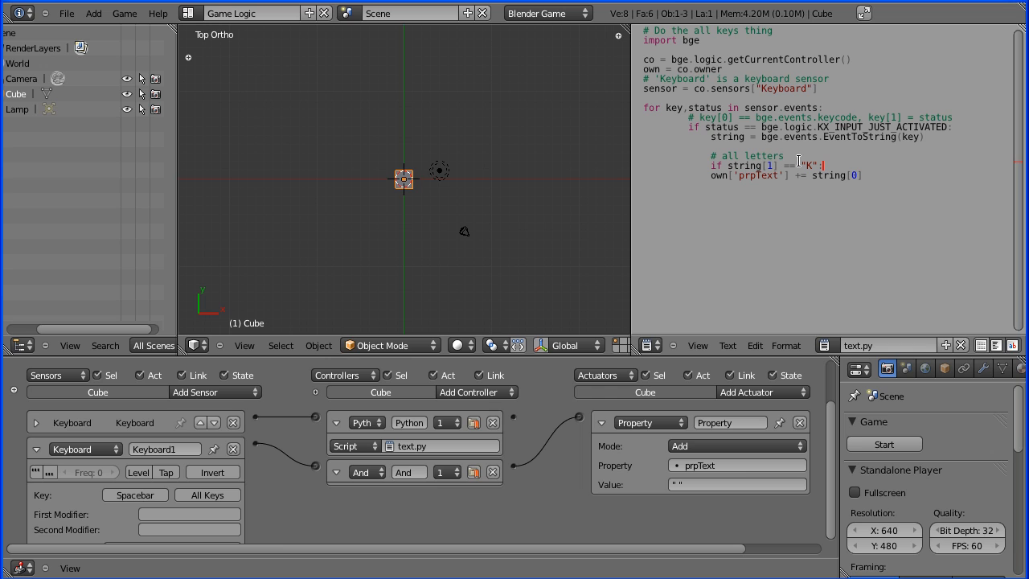
mouse_move(698, 184)
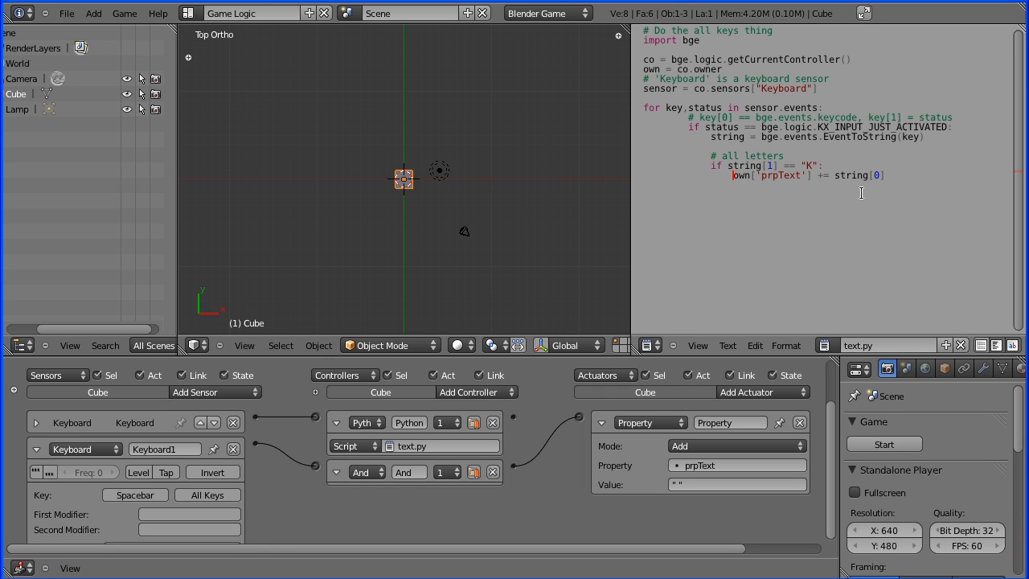
mouse_move(678, 149)
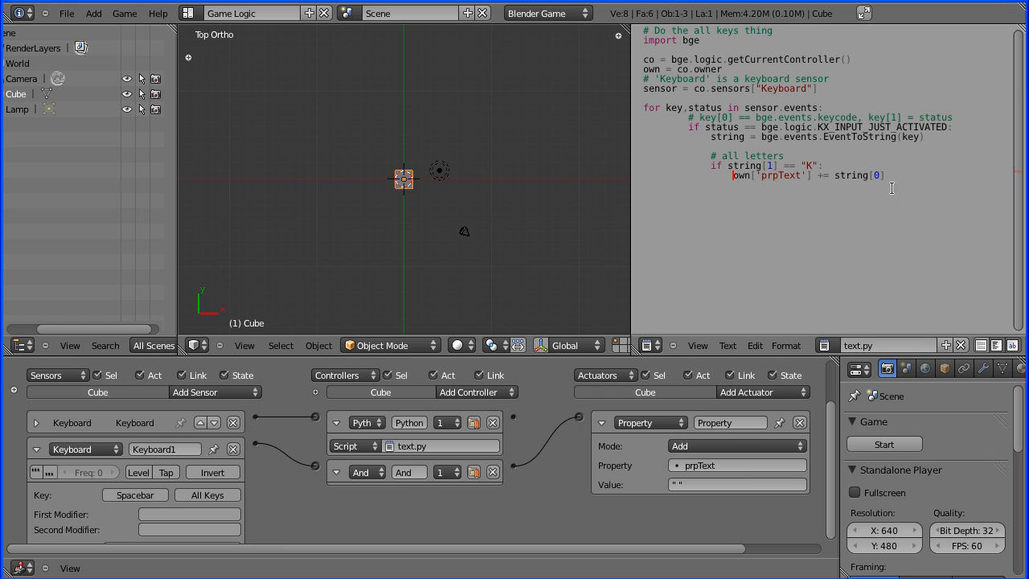
mouse_move(736, 164)
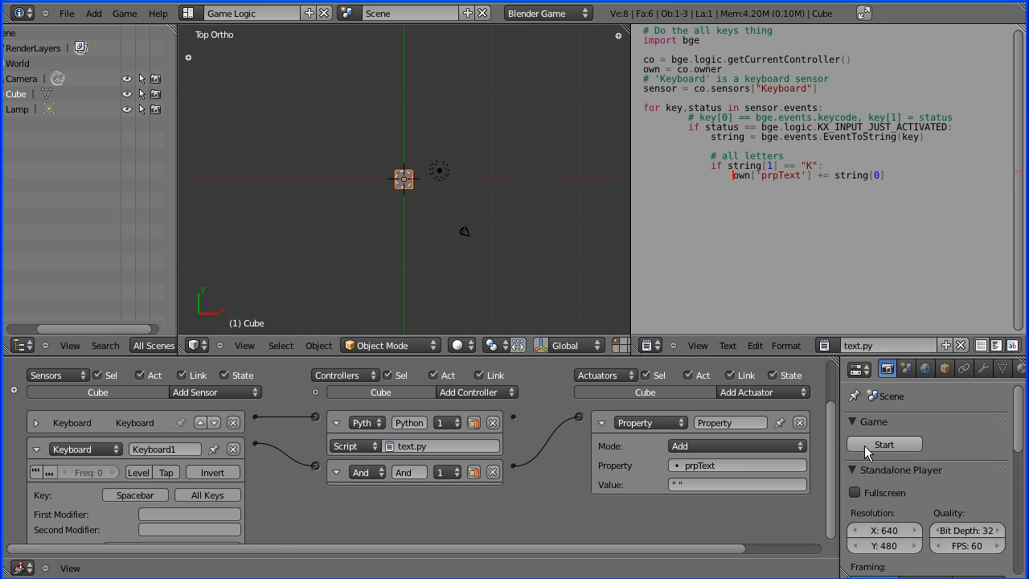
- Run the game and type MARY HAD A LT to watch prpText build up
click(884, 444)
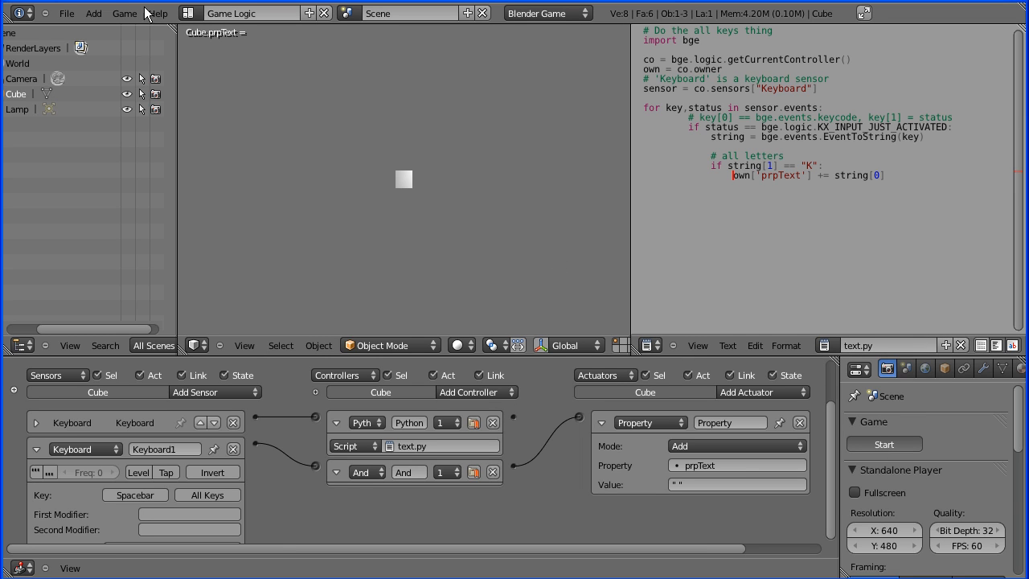
mouse_move(177, 54)
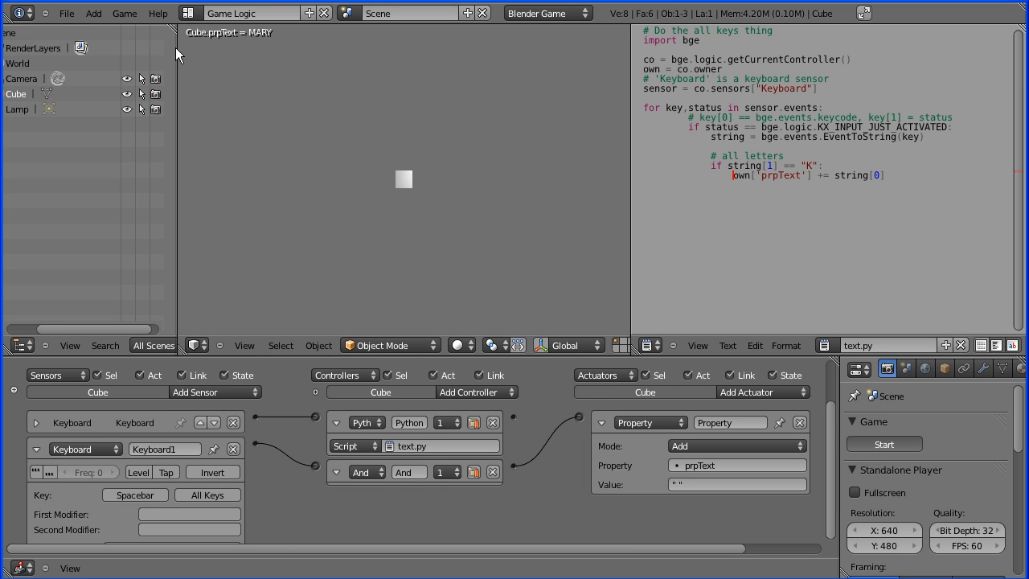
text(HAD)
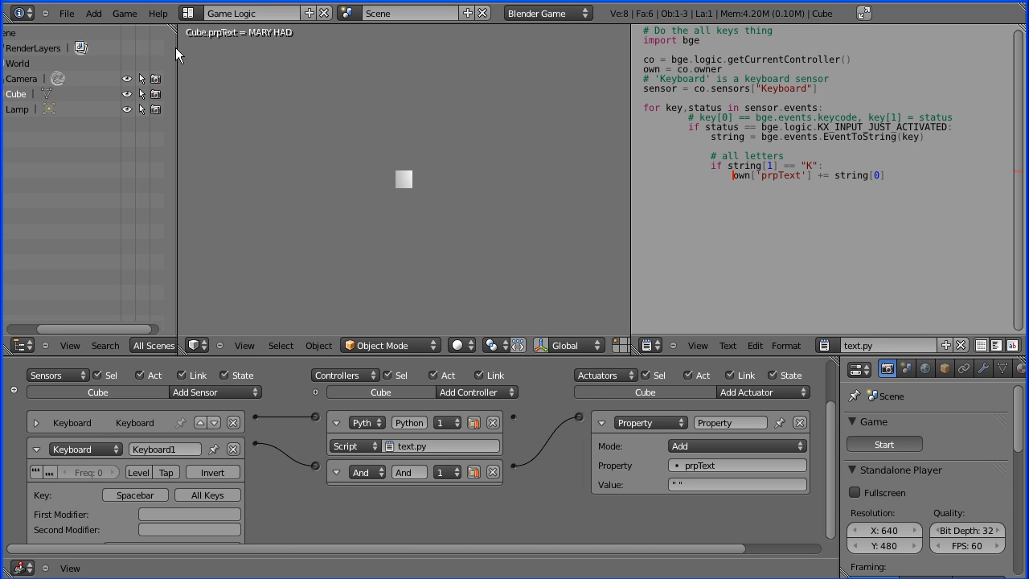
text(A LT)
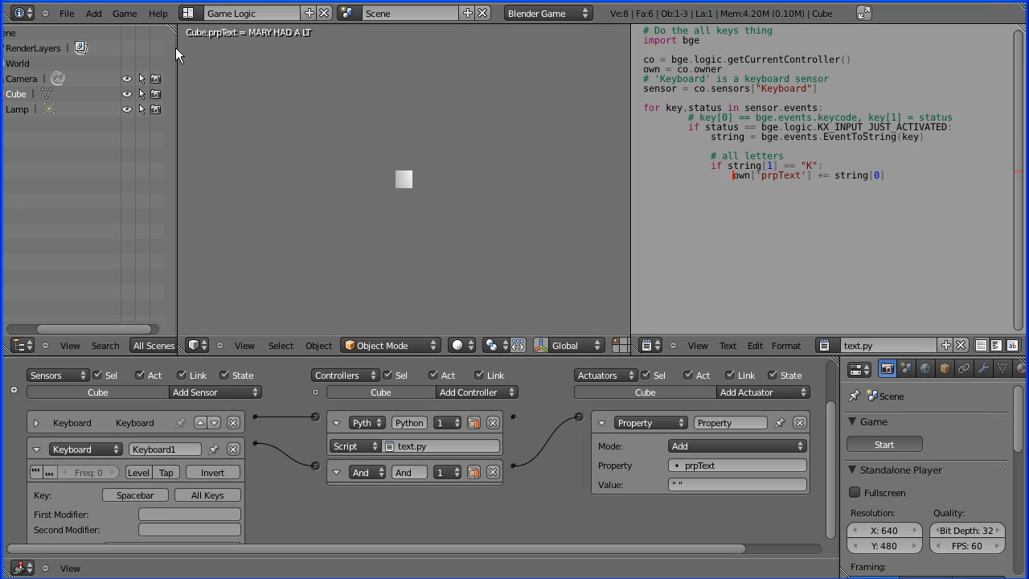
mouse_move(228, 18)
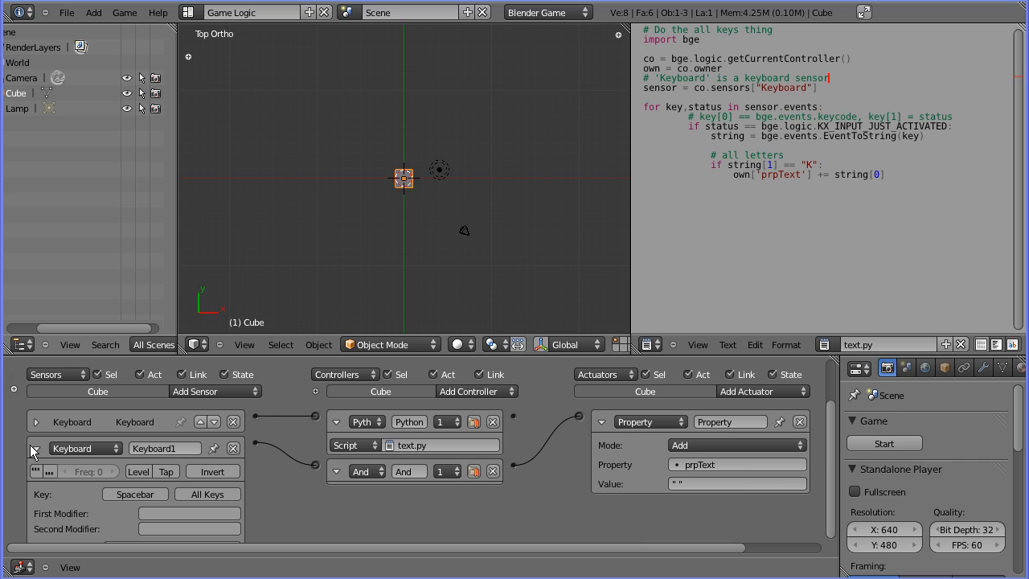
- Collapse Keyboard1 and the Property actuator, then add a Keyboard sensor capturing Back Space
click(36, 447)
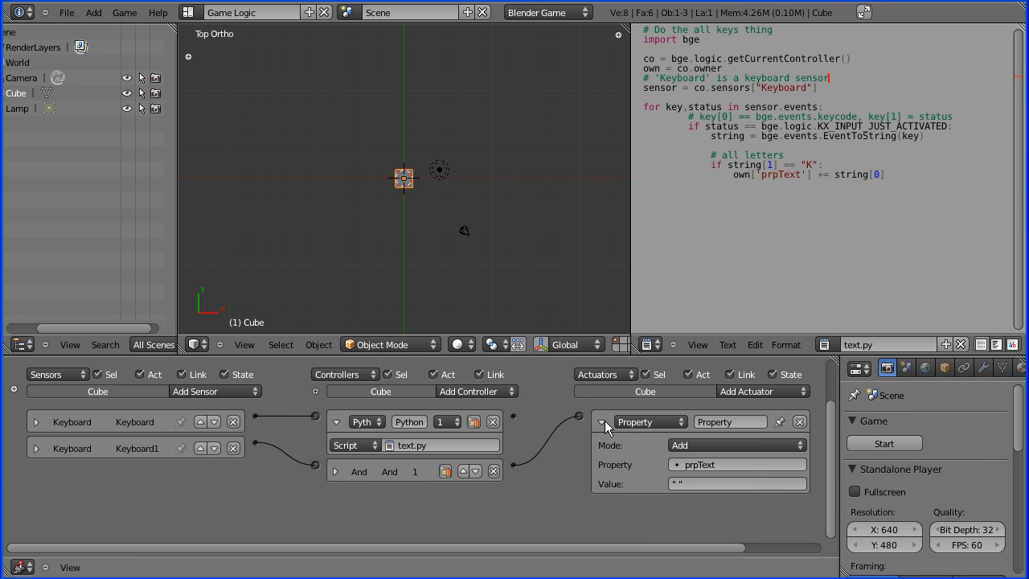
click(601, 421)
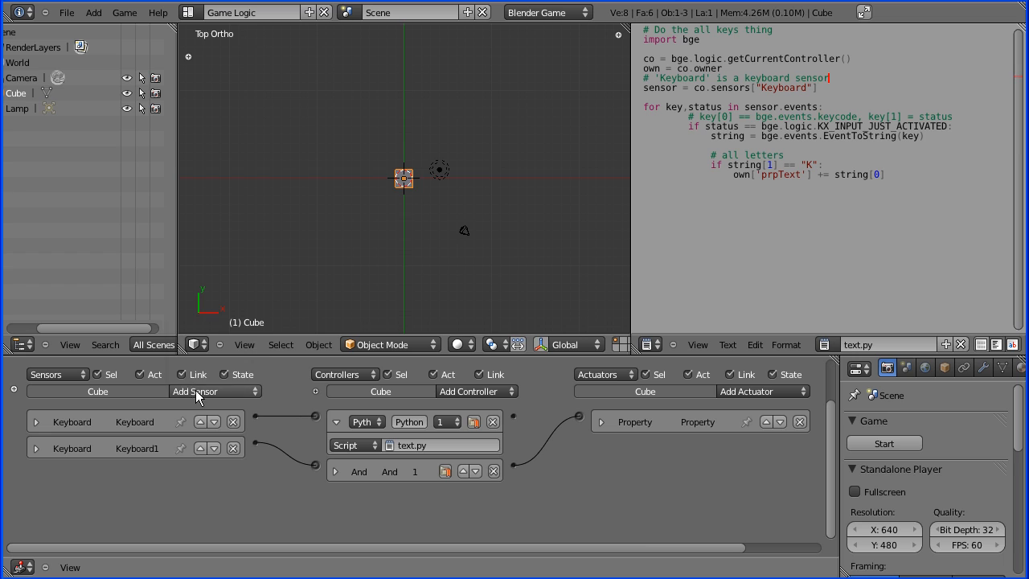
click(206, 391)
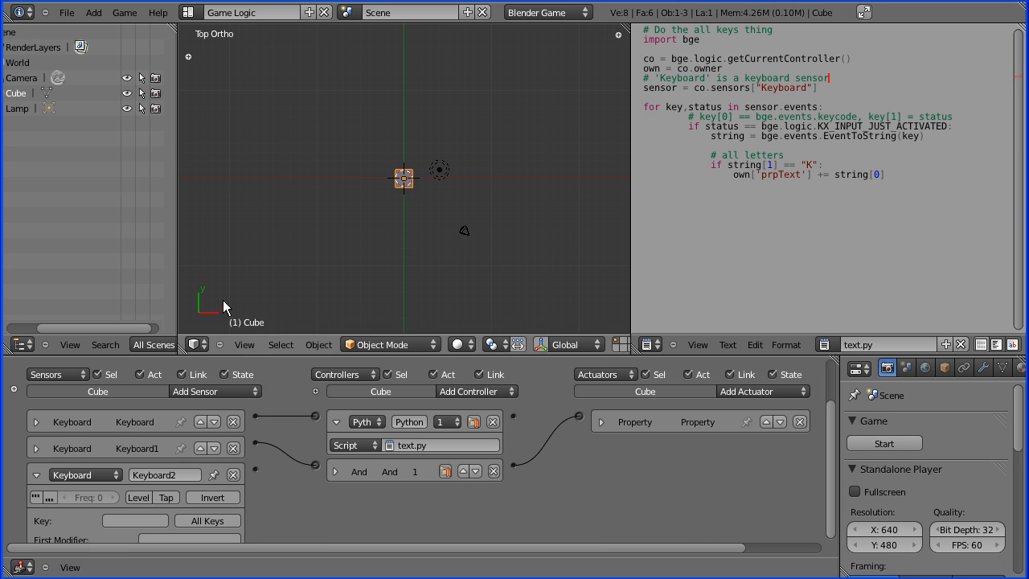
click(135, 521)
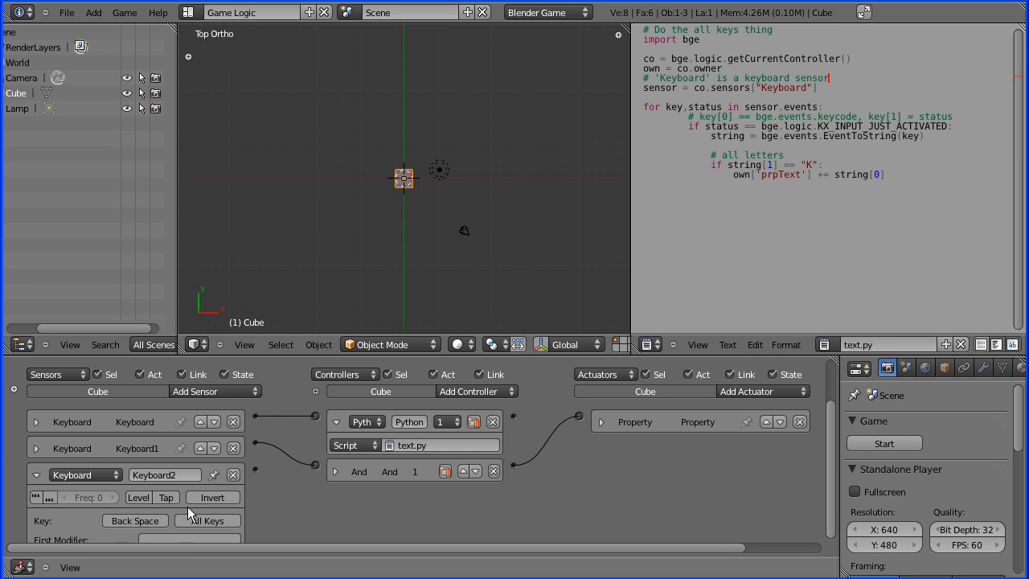
- Add a Python controller to the cube for the backspace logic
click(473, 390)
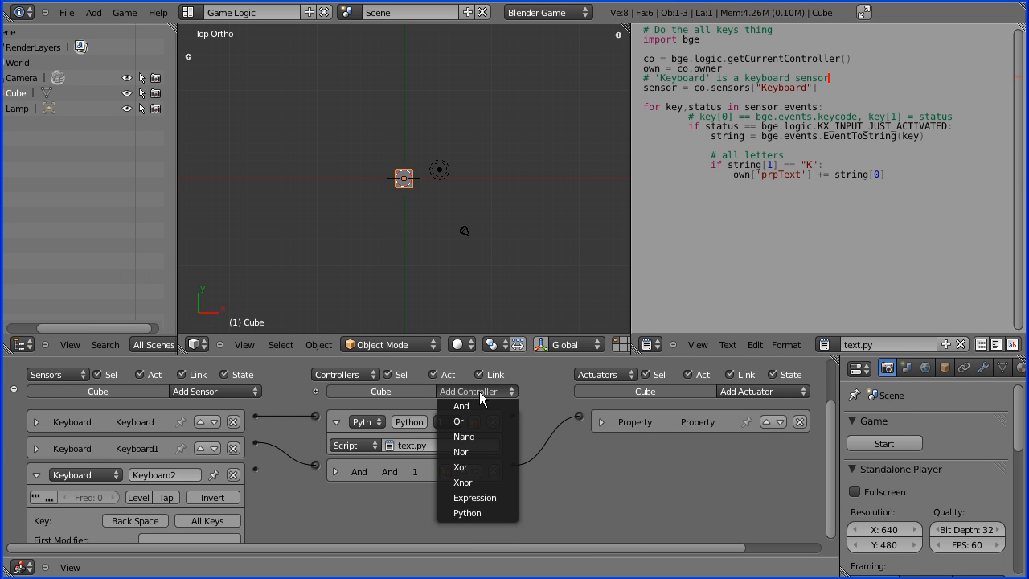
click(459, 405)
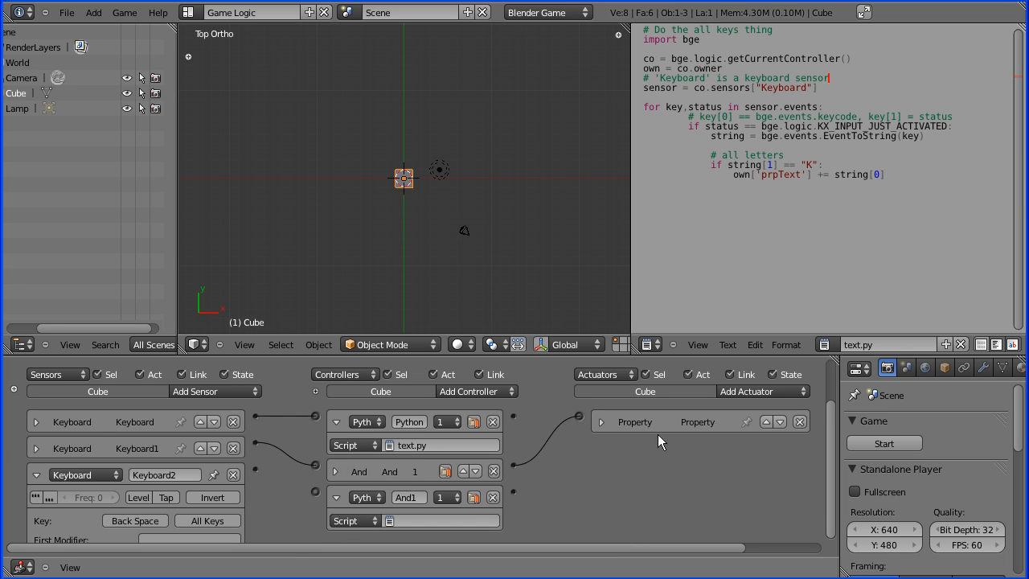
mouse_move(640, 427)
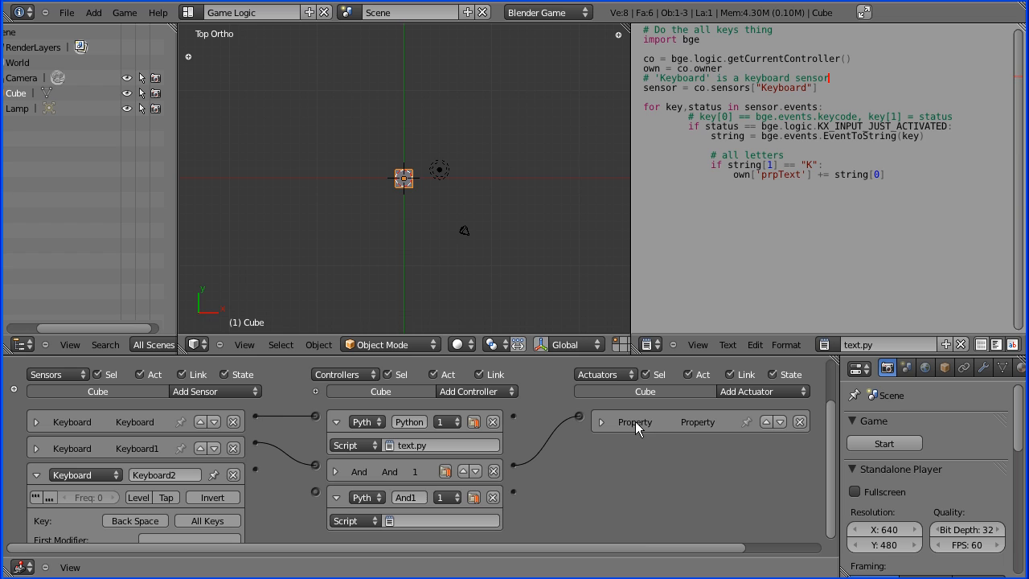
mouse_move(260, 480)
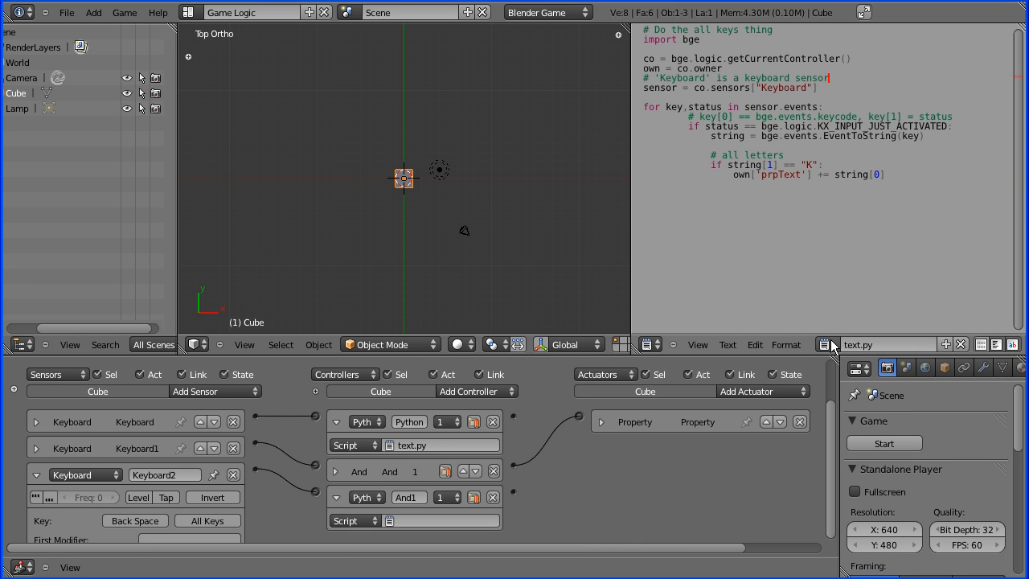
- Create an empty text block named backspace.py and assign it to the new Python controller
click(881, 344)
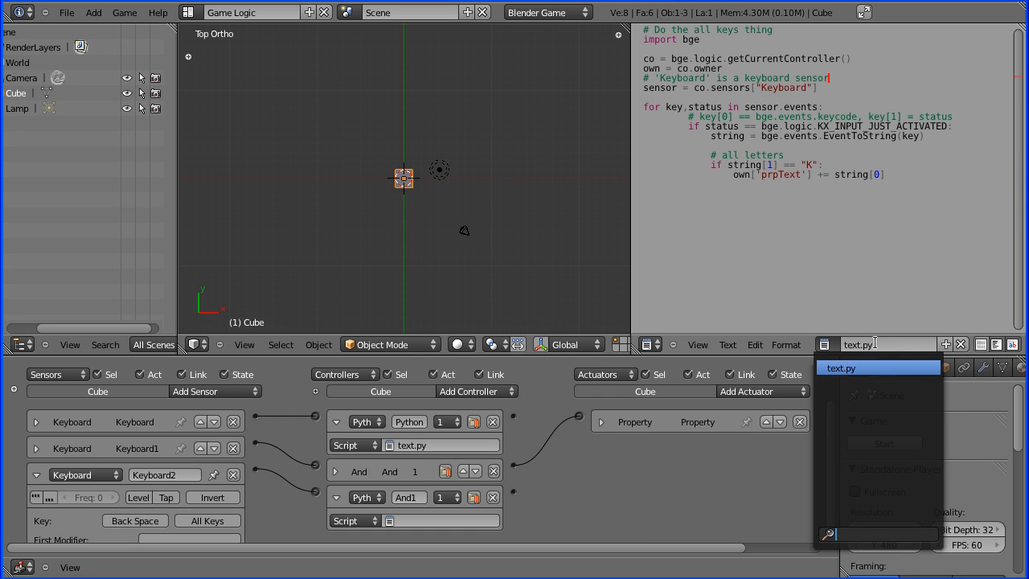
mouse_move(916, 314)
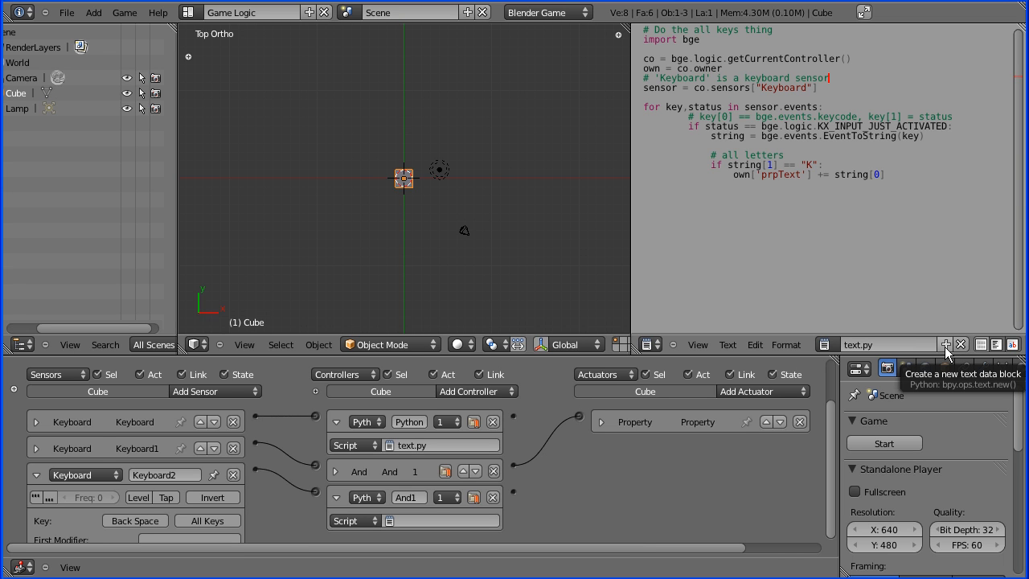
click(945, 344)
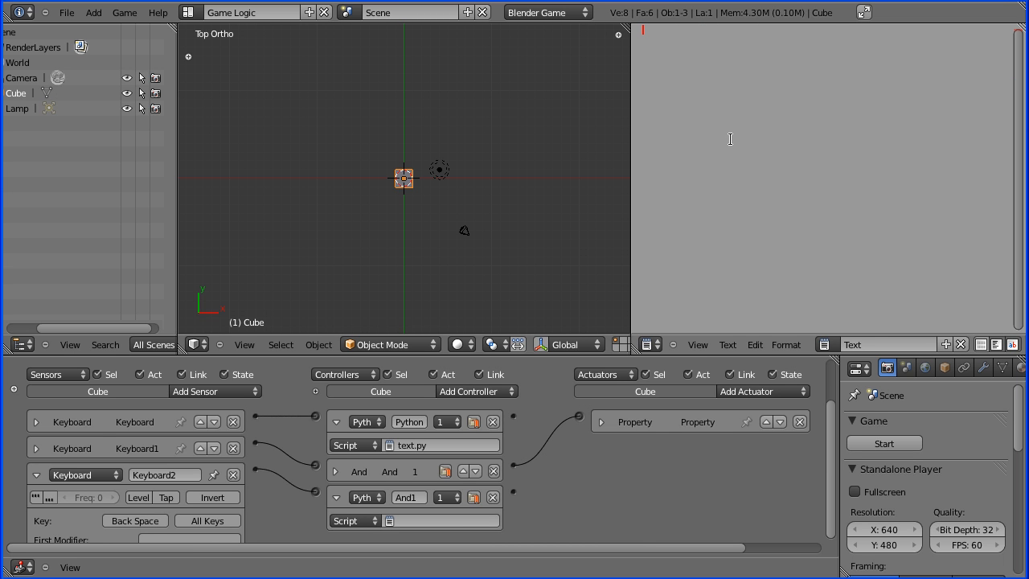
mouse_move(874, 353)
text(backspace.)
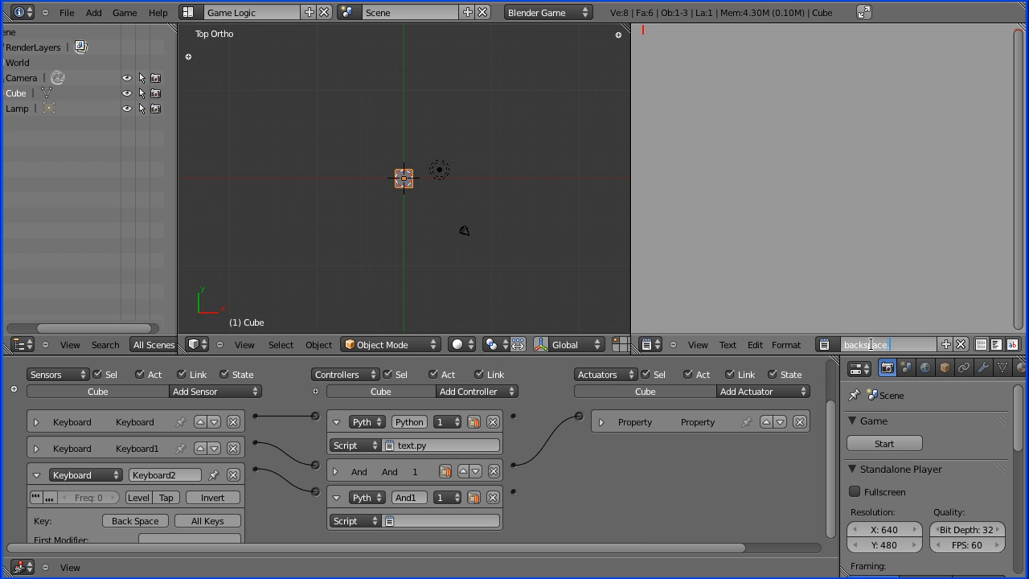
text(py)
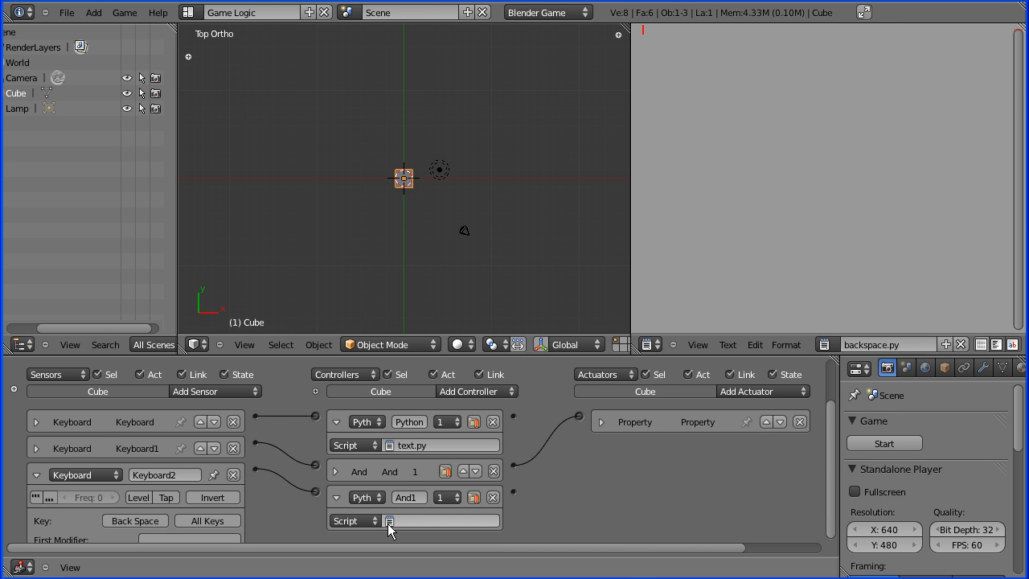
click(389, 521)
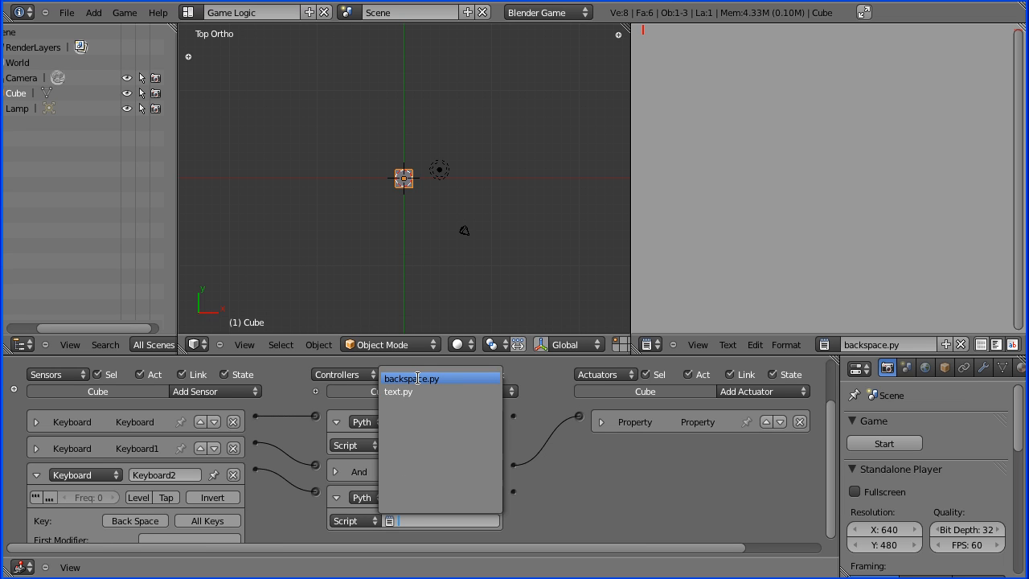
click(399, 392)
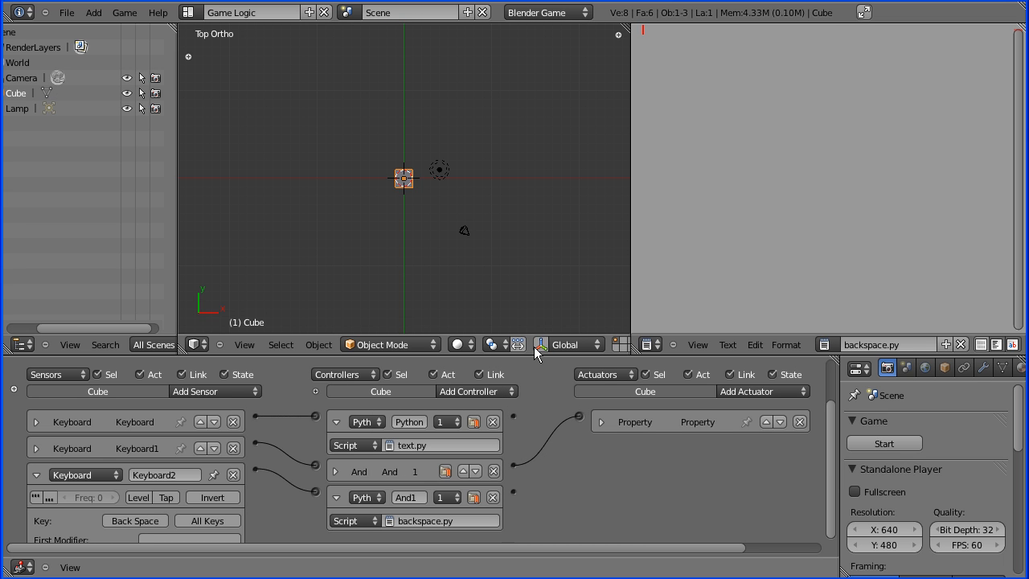
mouse_move(687, 103)
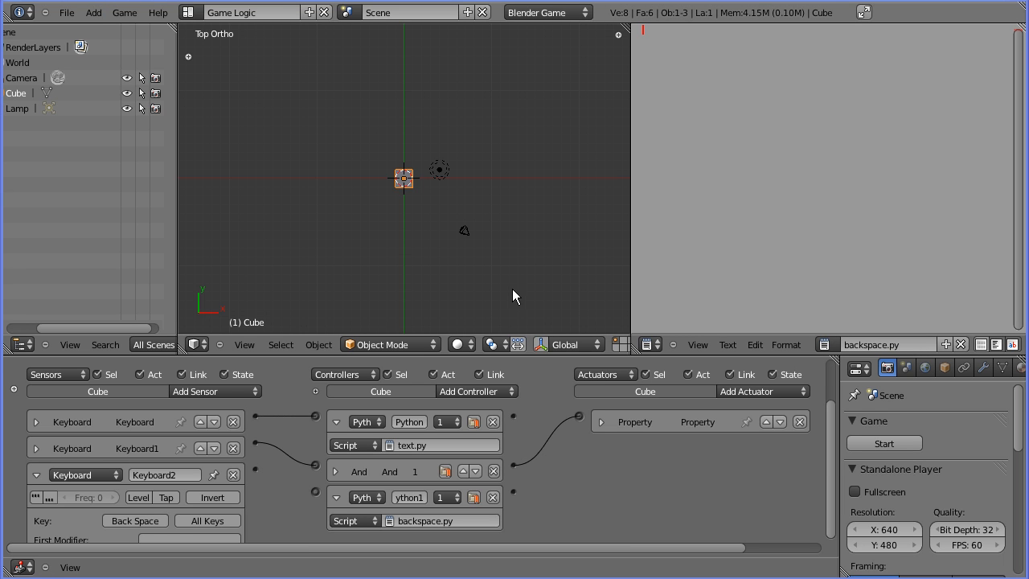
mouse_move(84, 29)
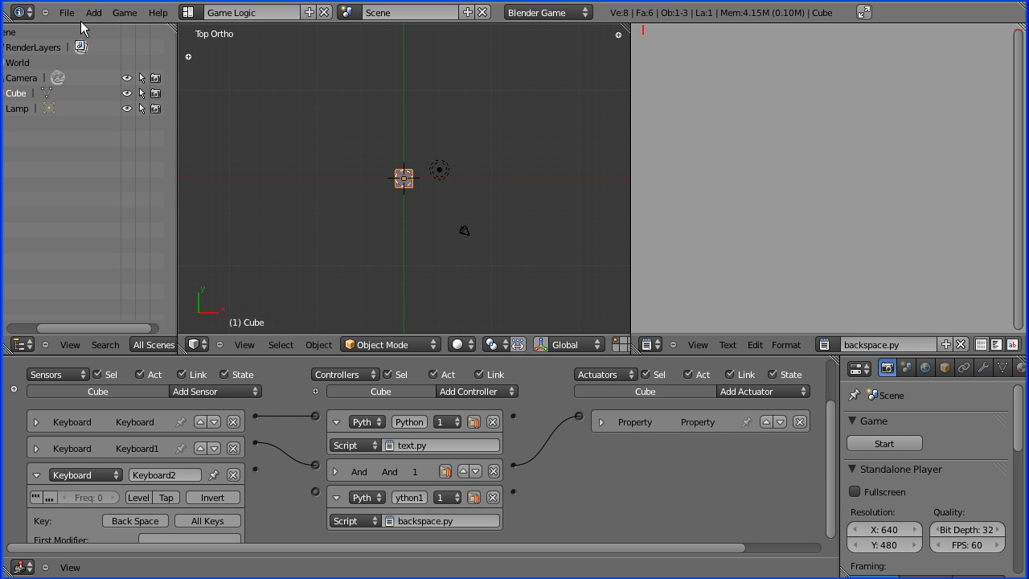
- Copy the backSpace.py code from the reference file and return to paste it into backspace.py
click(68, 13)
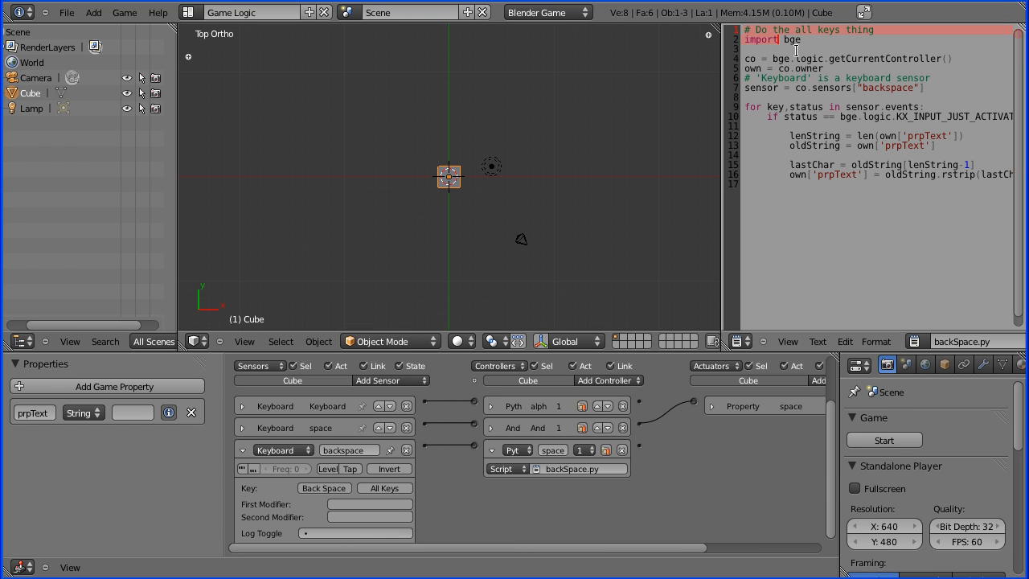
right_click(796, 49)
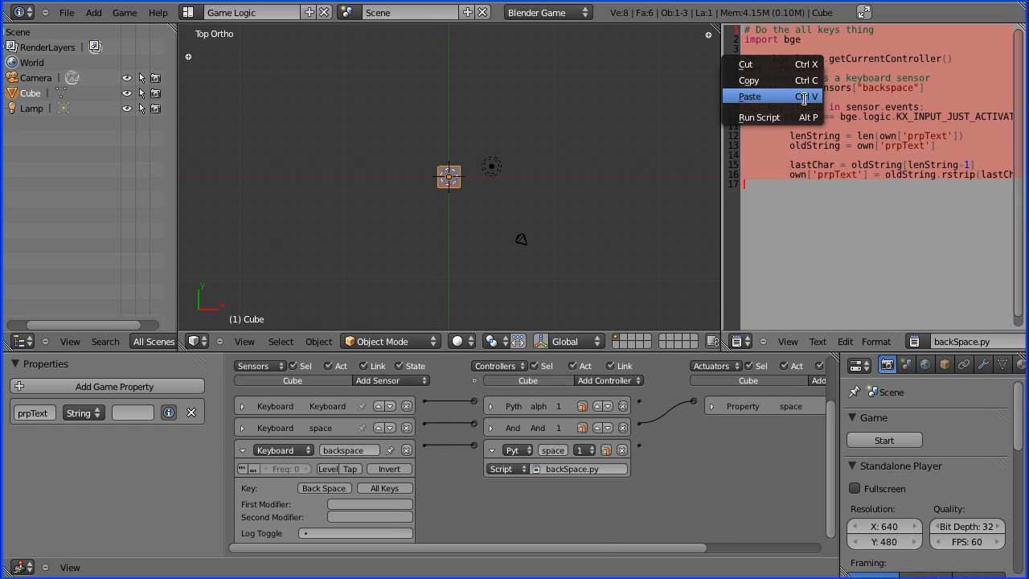
click(749, 97)
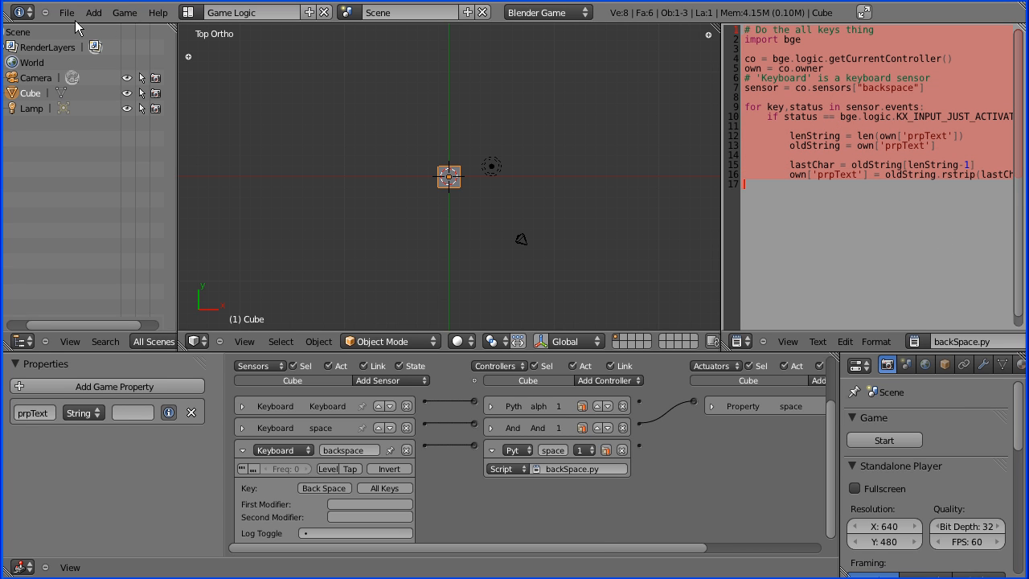
click(68, 13)
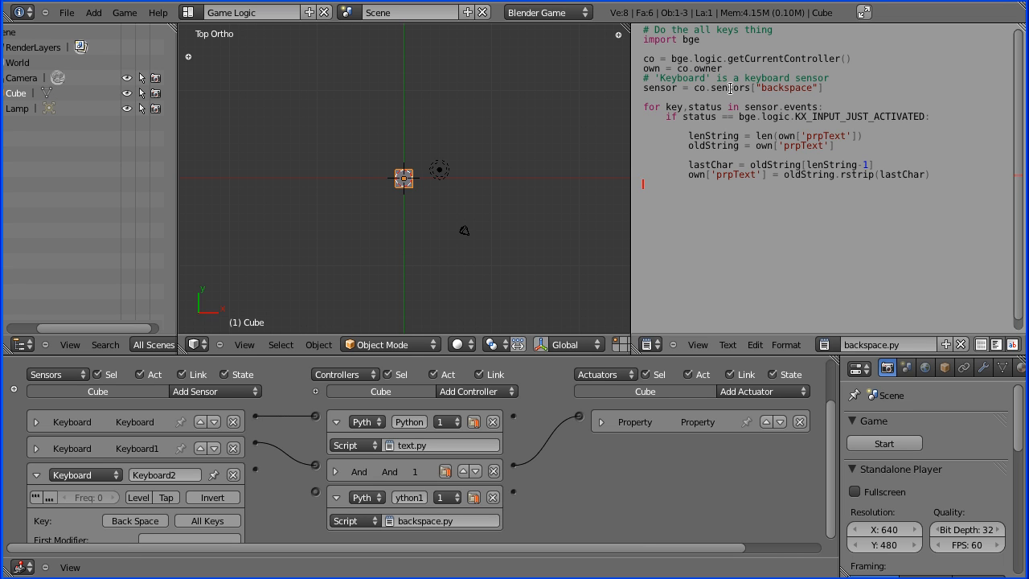
mouse_move(701, 81)
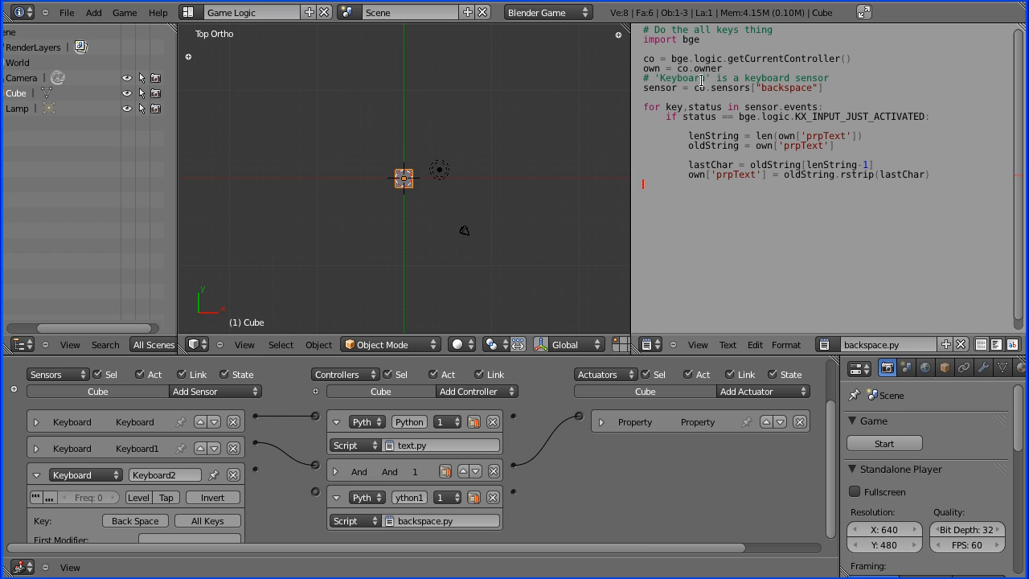
mouse_move(669, 116)
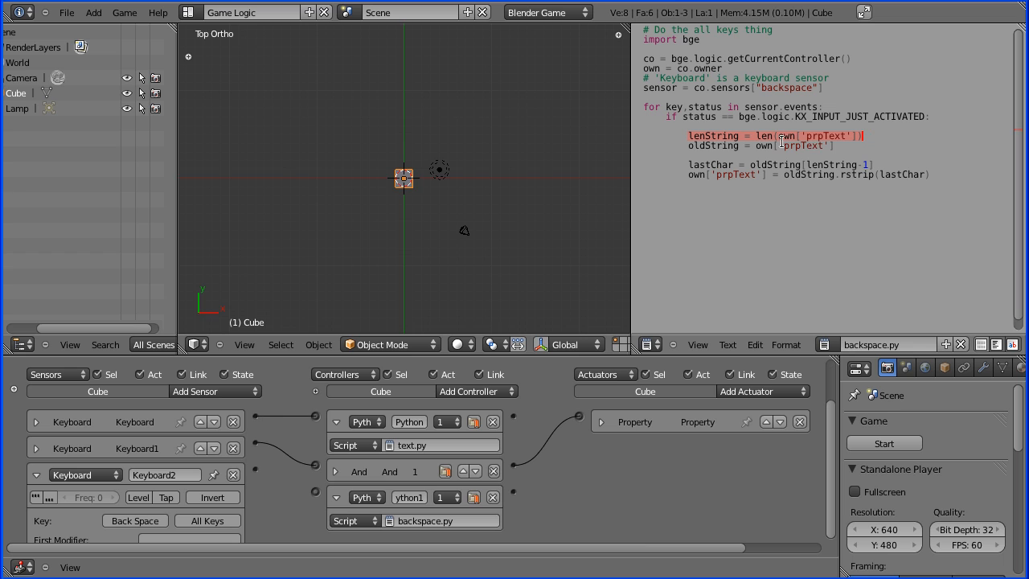
mouse_move(878, 147)
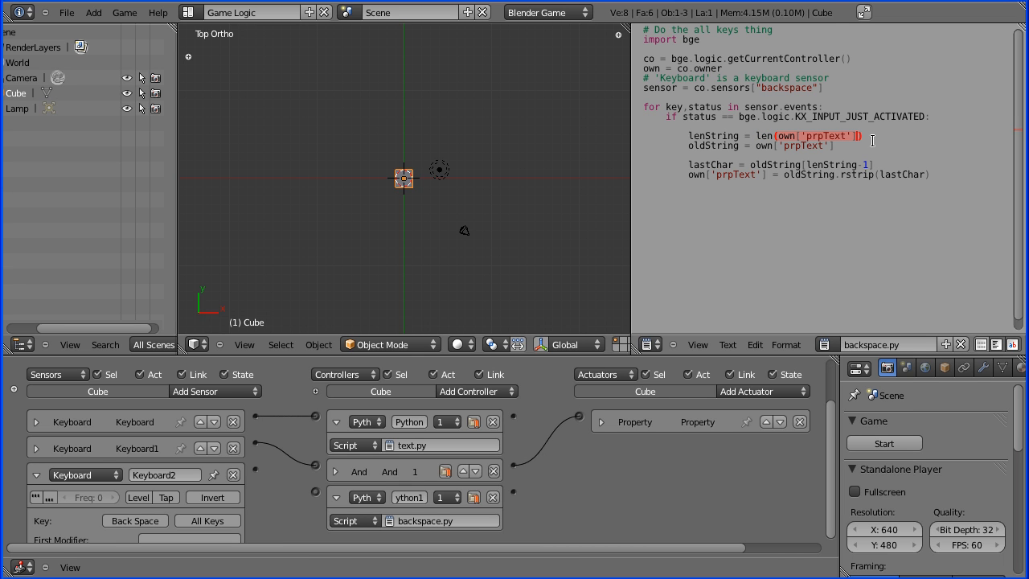
mouse_move(884, 151)
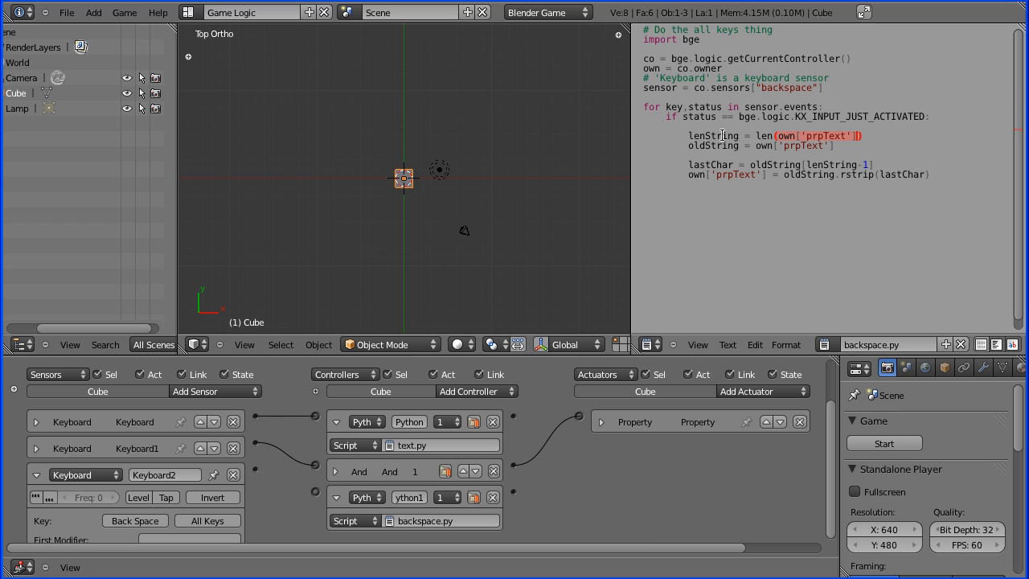
mouse_move(754, 155)
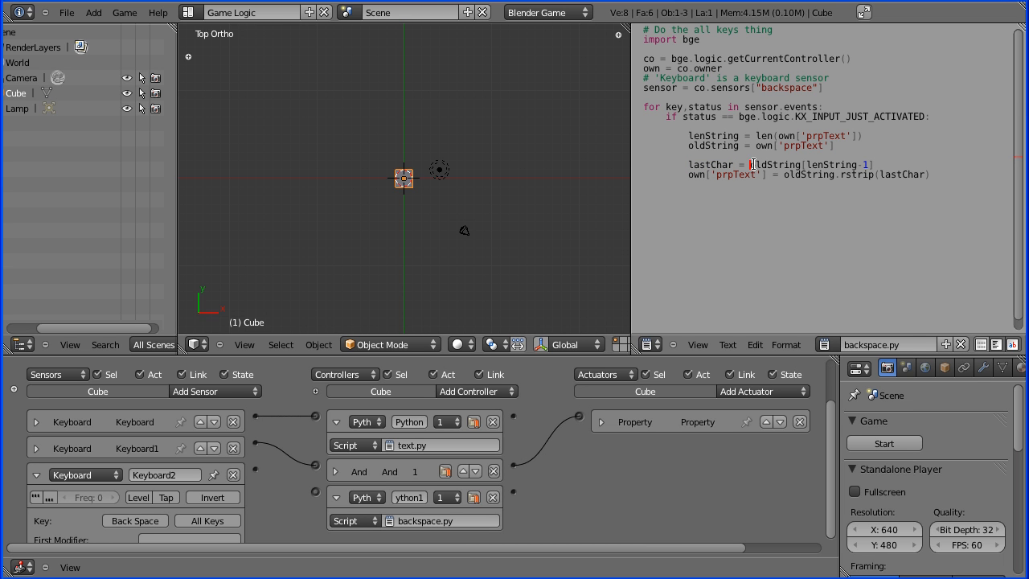
- Rename the Keyboard2 sensor to backspace to match the name backspace.py looks up
double_click(775, 164)
text(backspace)
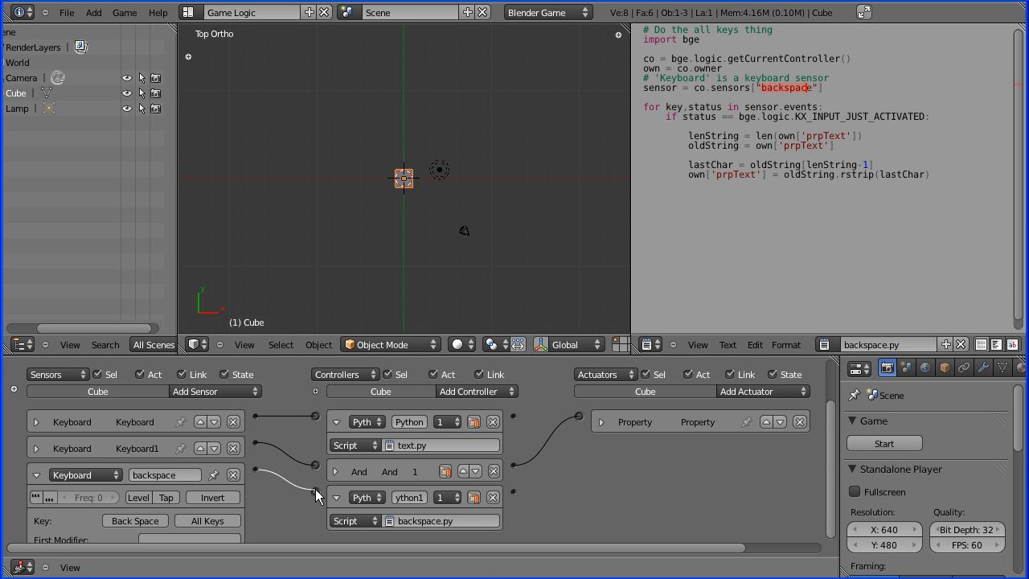
- Link the backspace sensor to the backspace.py Python controller and bring up the file commands
click(884, 444)
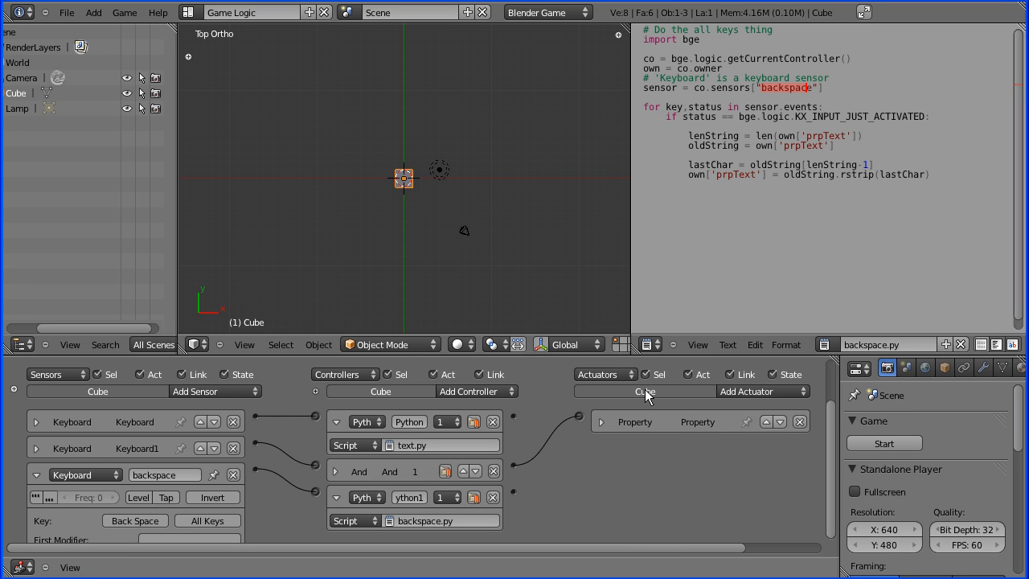
mouse_move(537, 273)
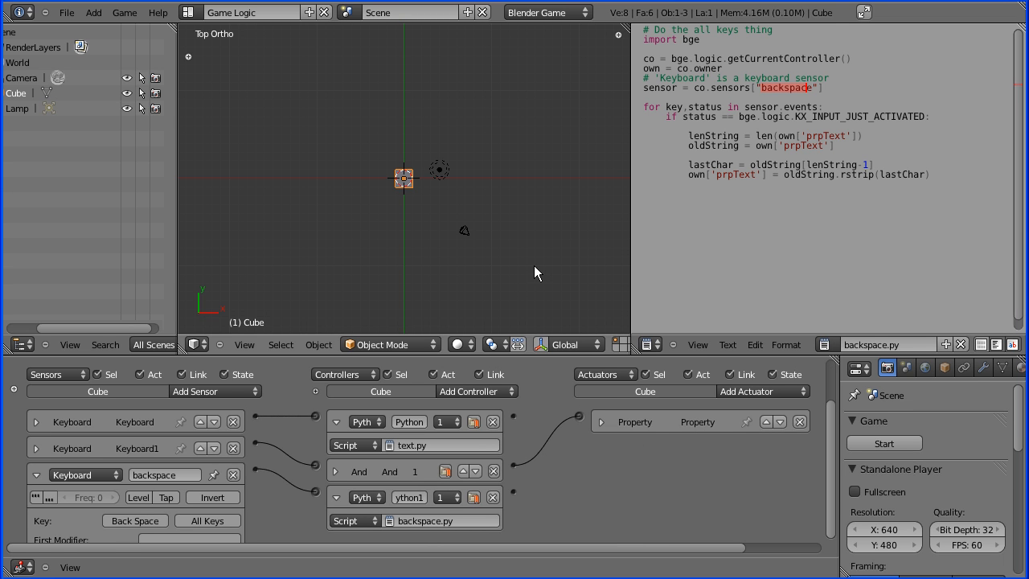
mouse_move(627, 84)
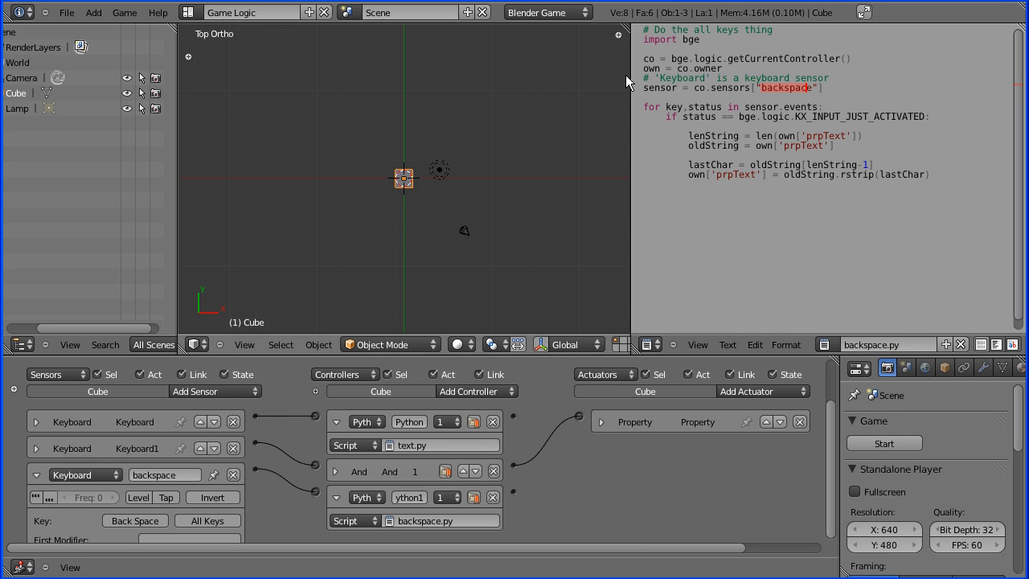
mouse_move(228, 442)
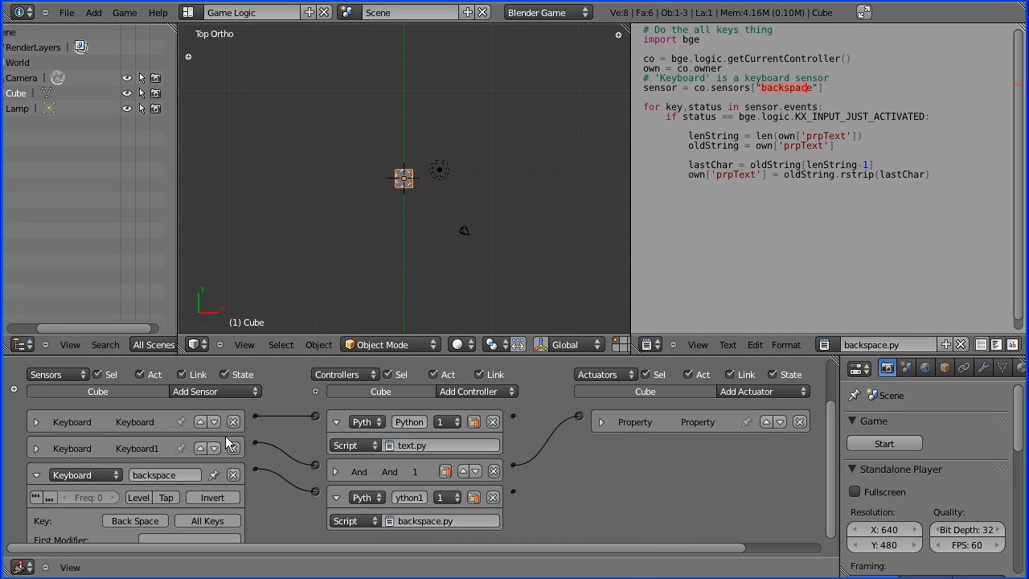
mouse_move(553, 250)
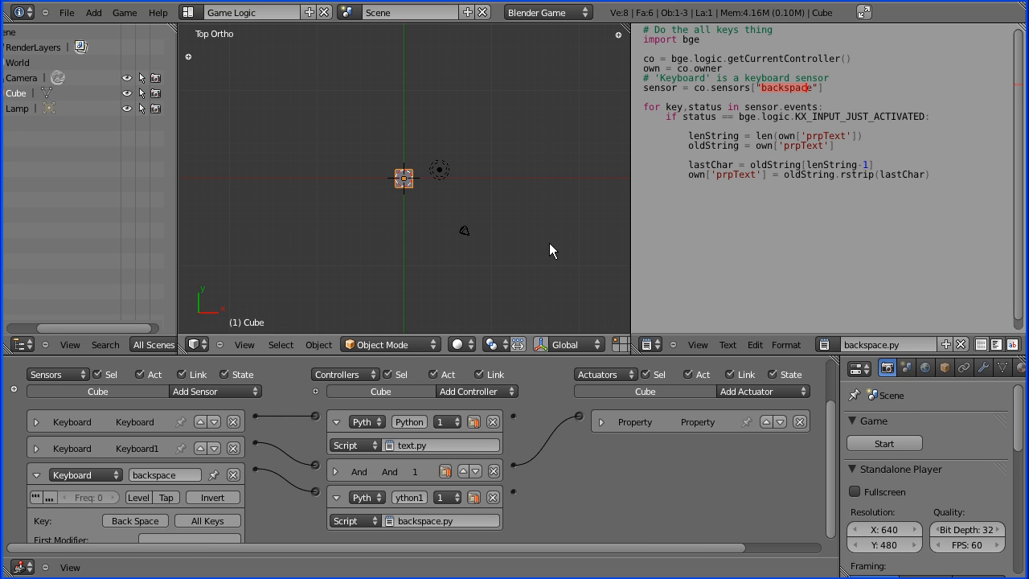
click(67, 12)
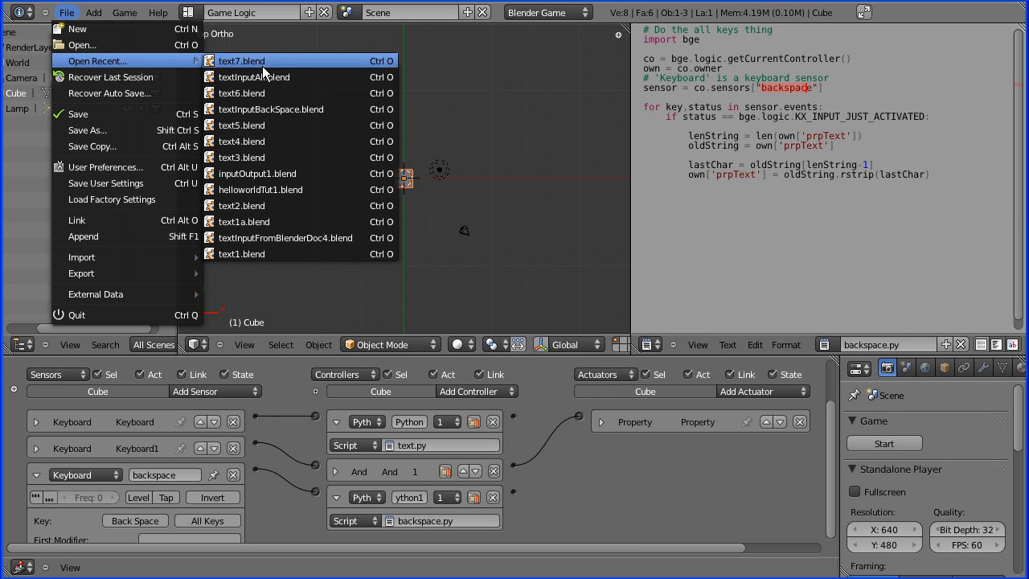
- Load the earlier keySense.py project, widen the Text Editor and reveal the Keyboard sensor's All Keys setting
click(241, 61)
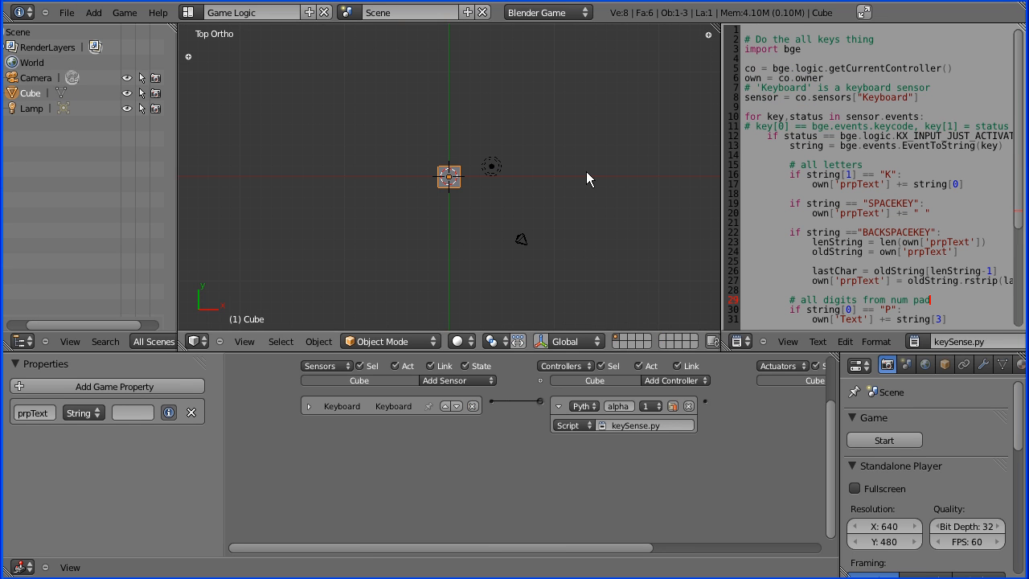
mouse_move(723, 247)
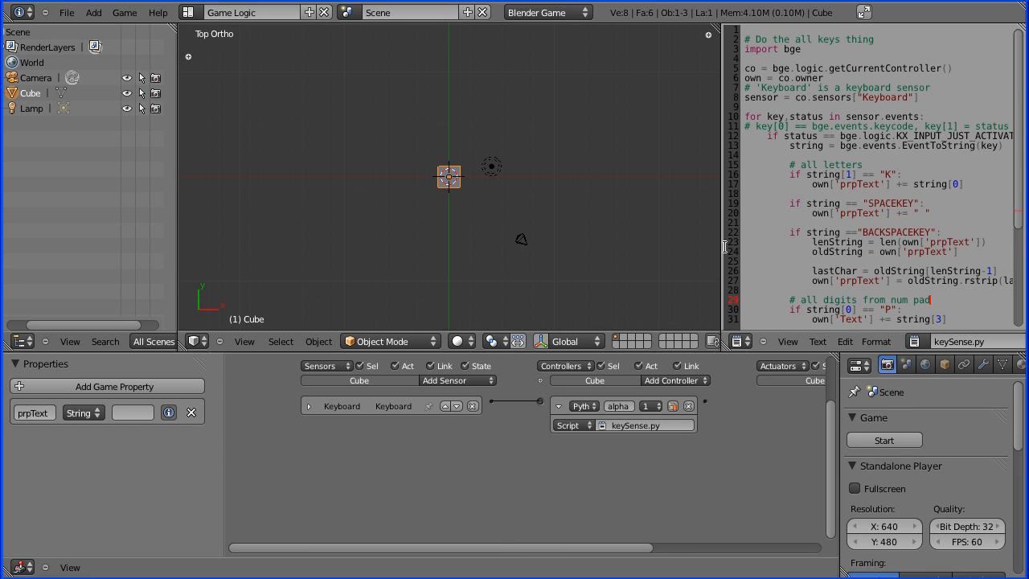
drag(722, 247, 595, 248)
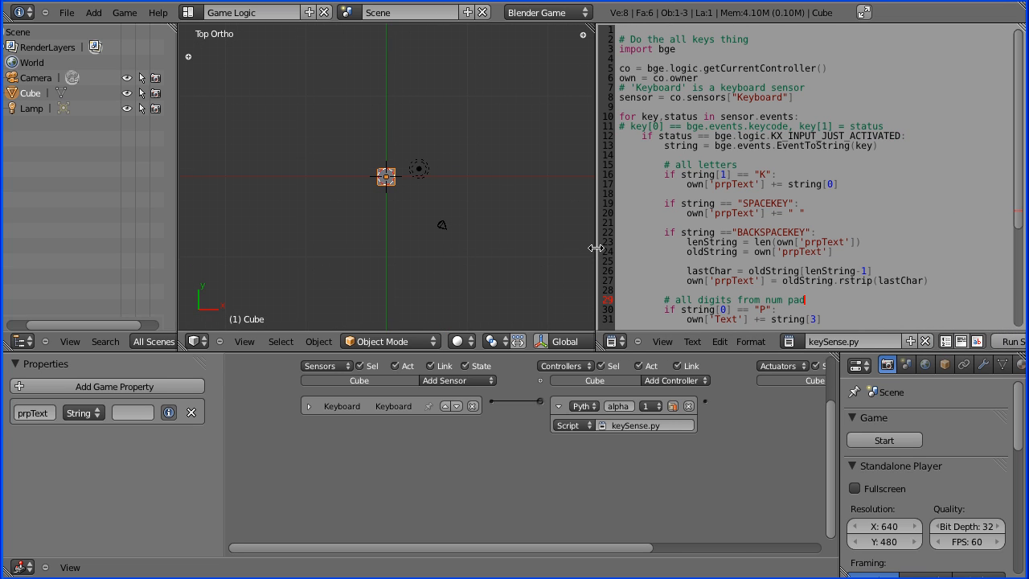
mouse_move(731, 357)
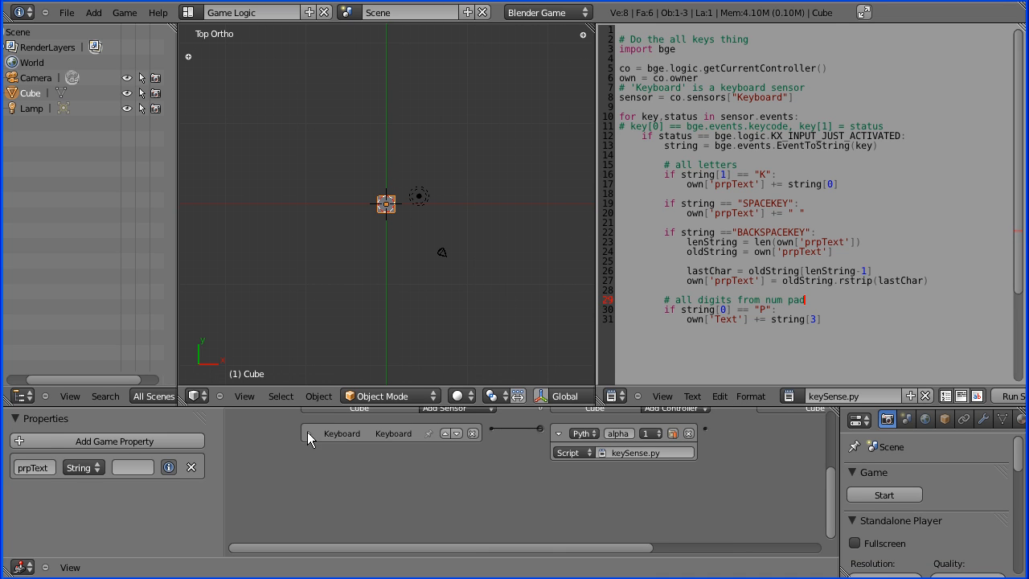
click(309, 434)
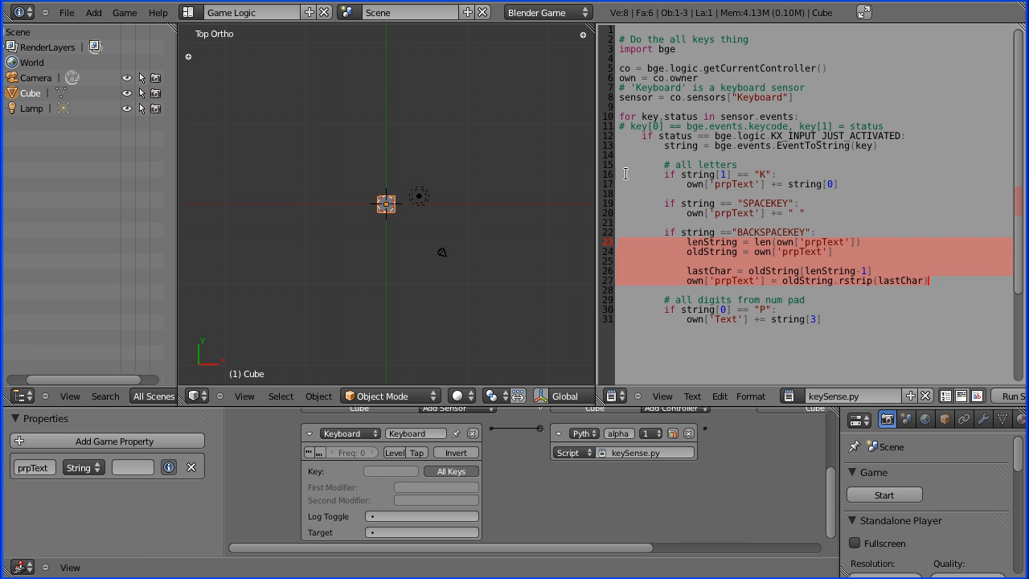
click(740, 174)
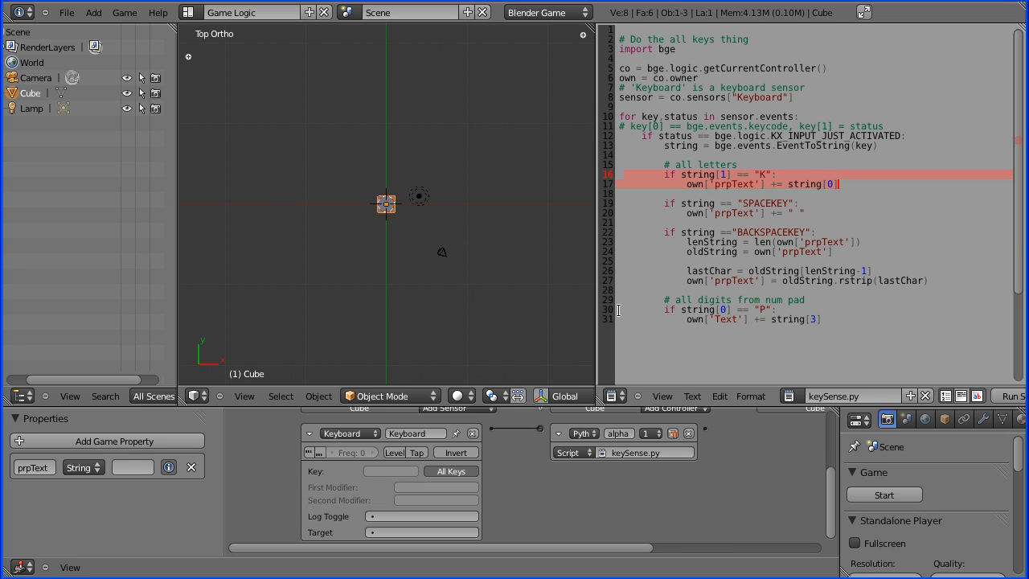
click(699, 309)
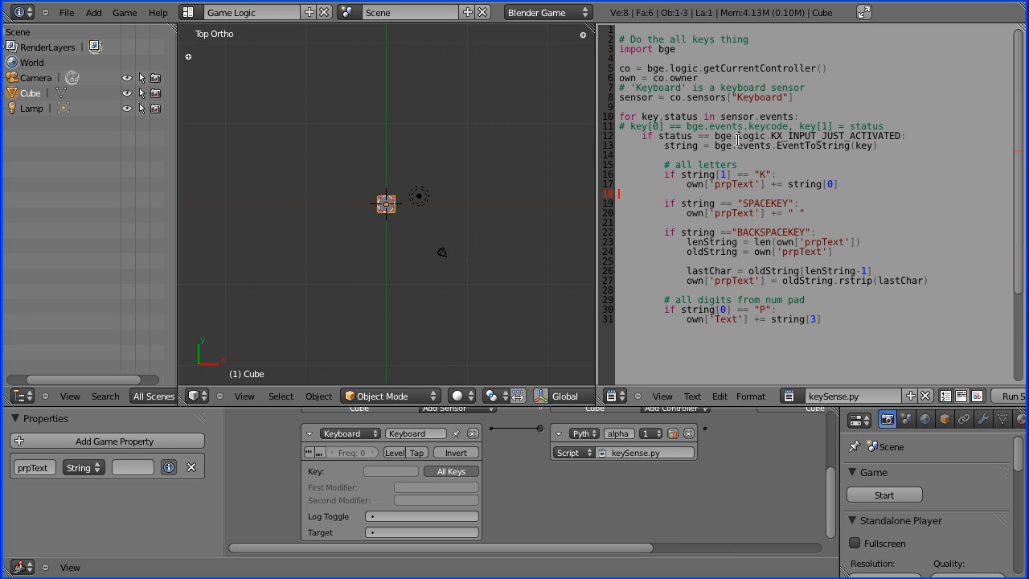
mouse_move(693, 164)
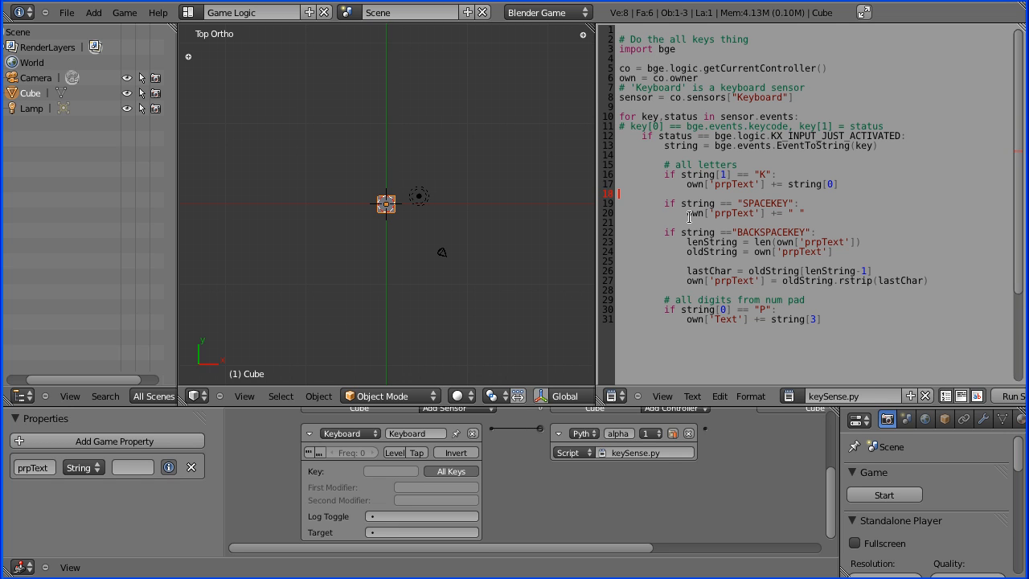
mouse_move(485, 234)
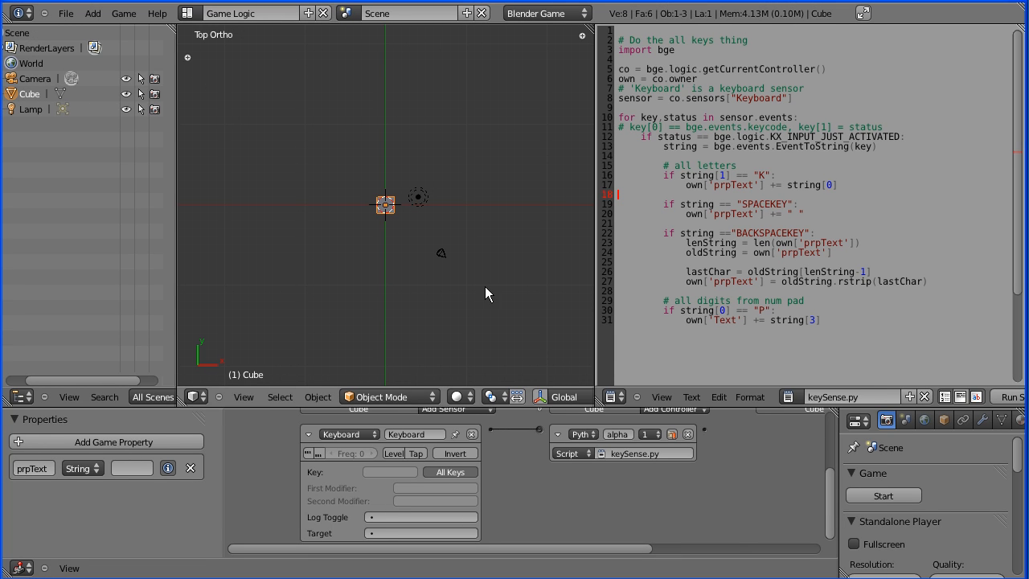
mouse_move(382, 153)
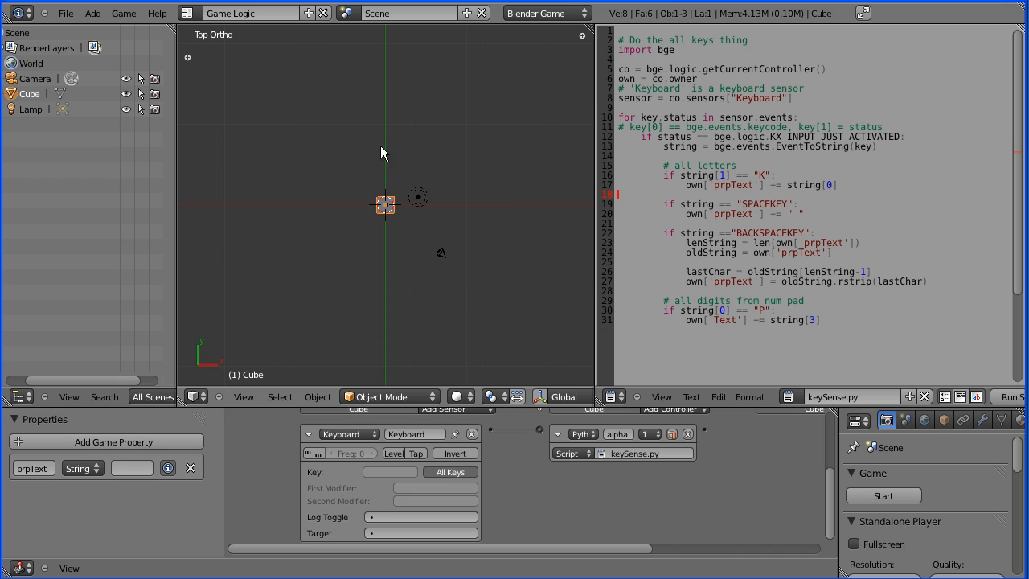
mouse_move(292, 222)
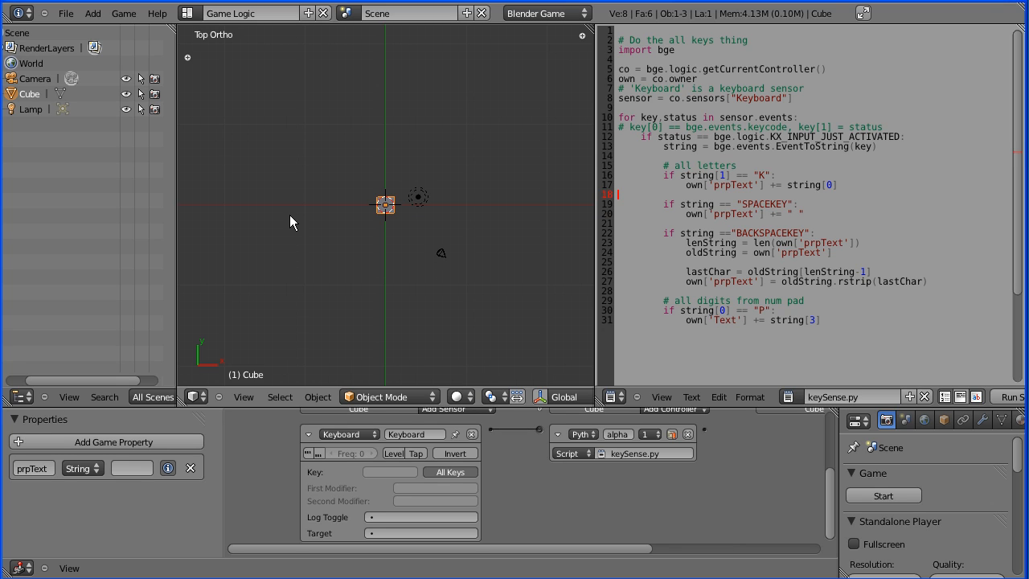
mouse_move(296, 221)
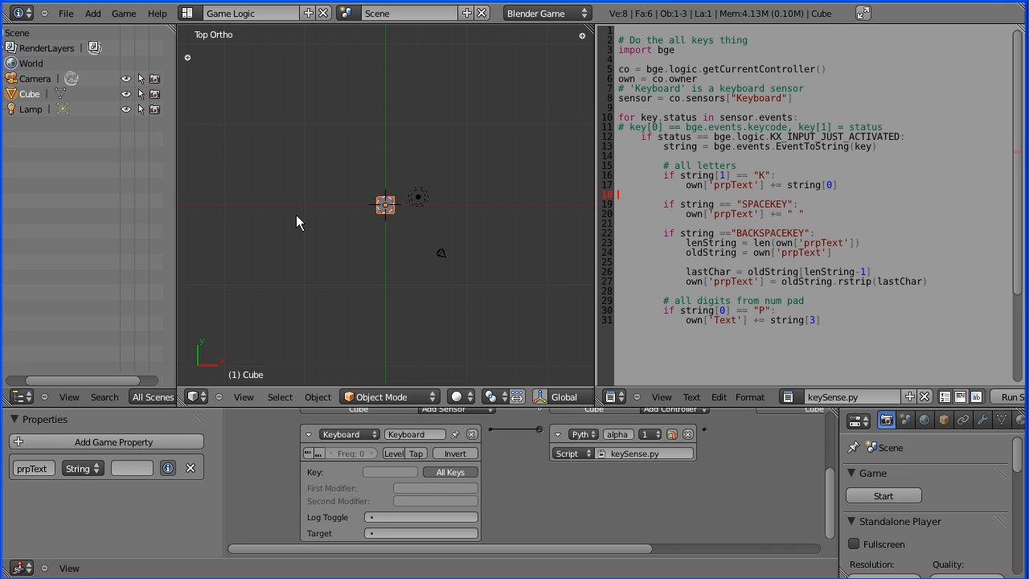
mouse_move(515, 277)
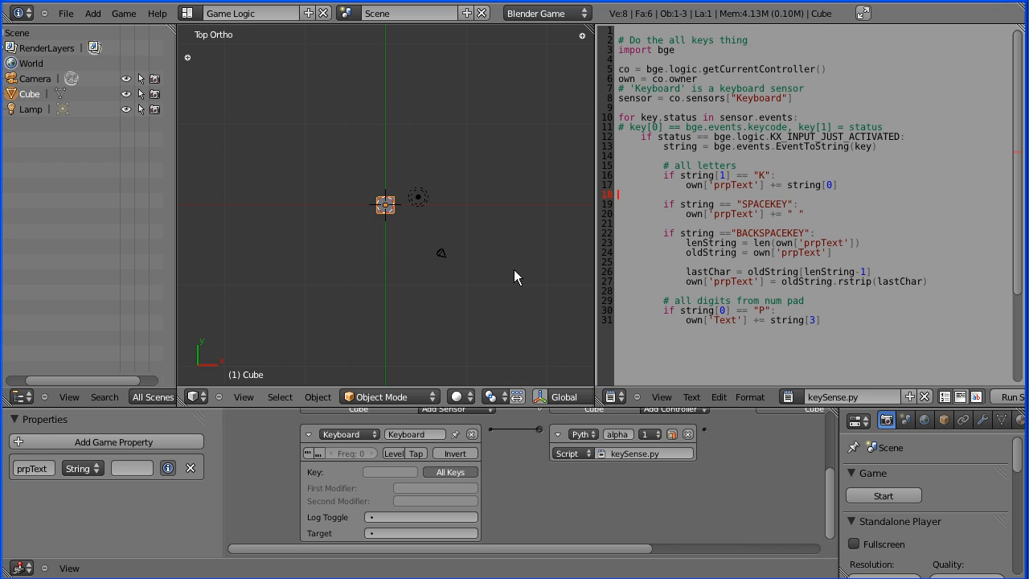
mouse_move(492, 272)
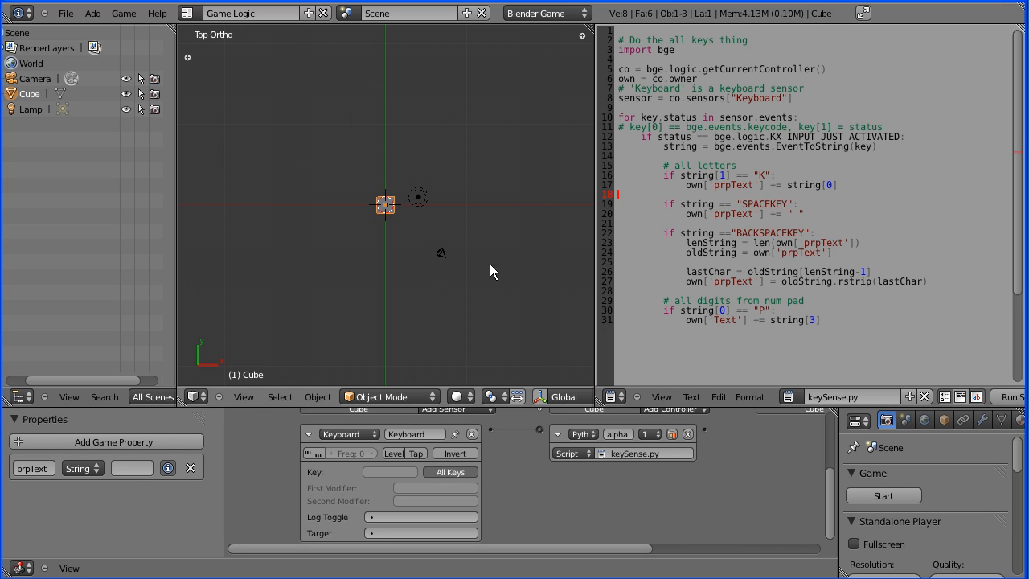
mouse_move(559, 251)
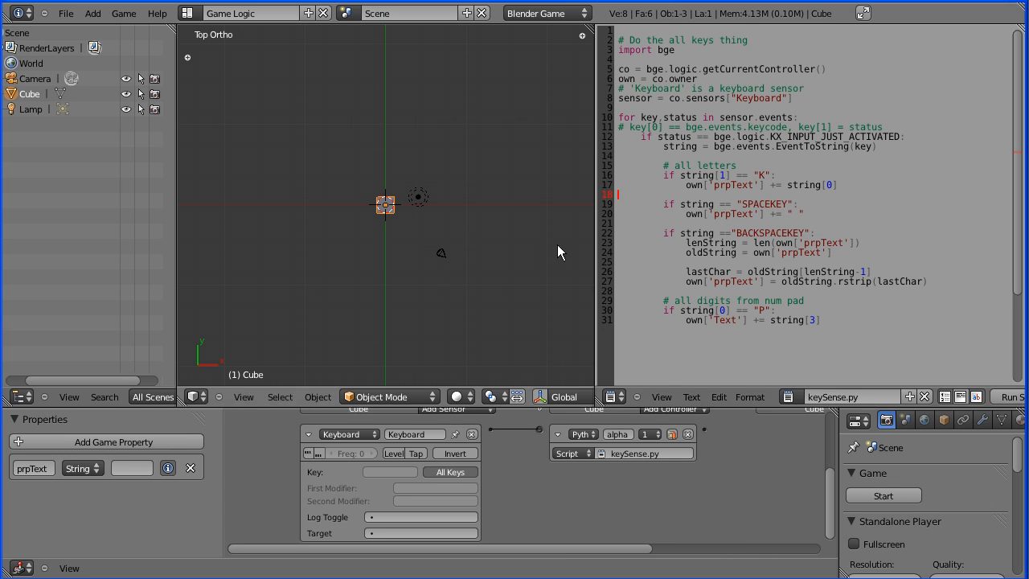
mouse_move(647, 240)
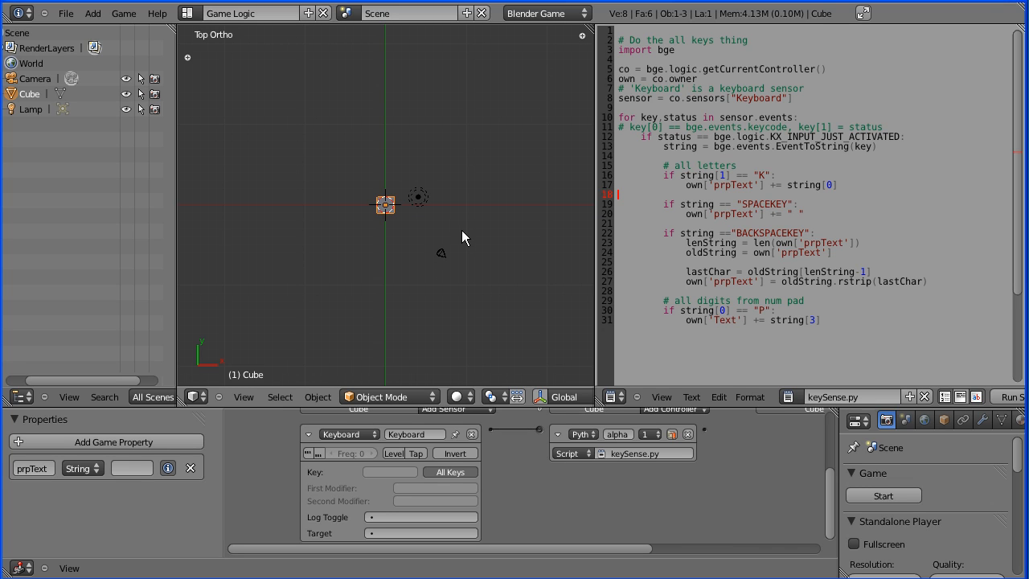
mouse_move(500, 222)
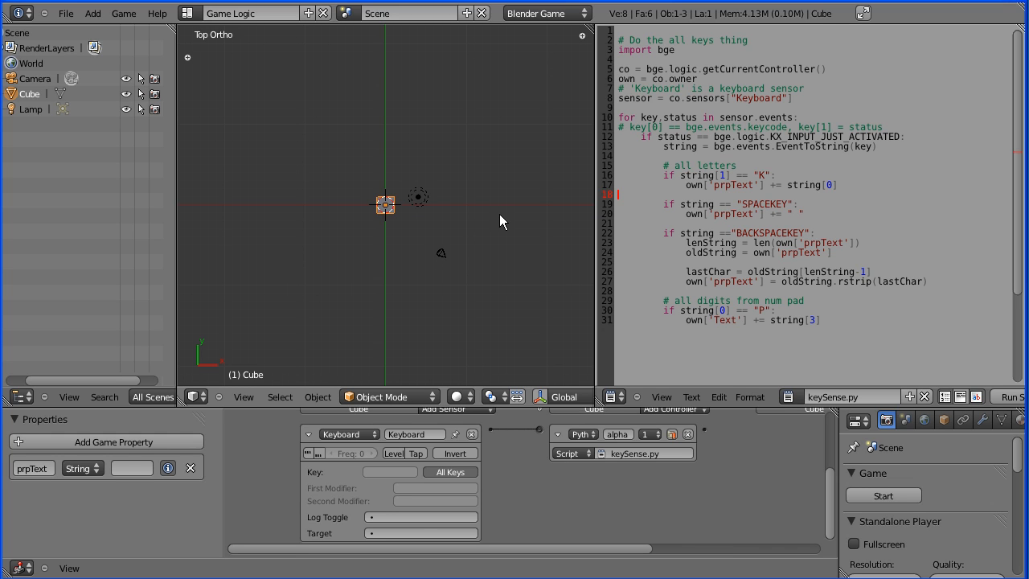